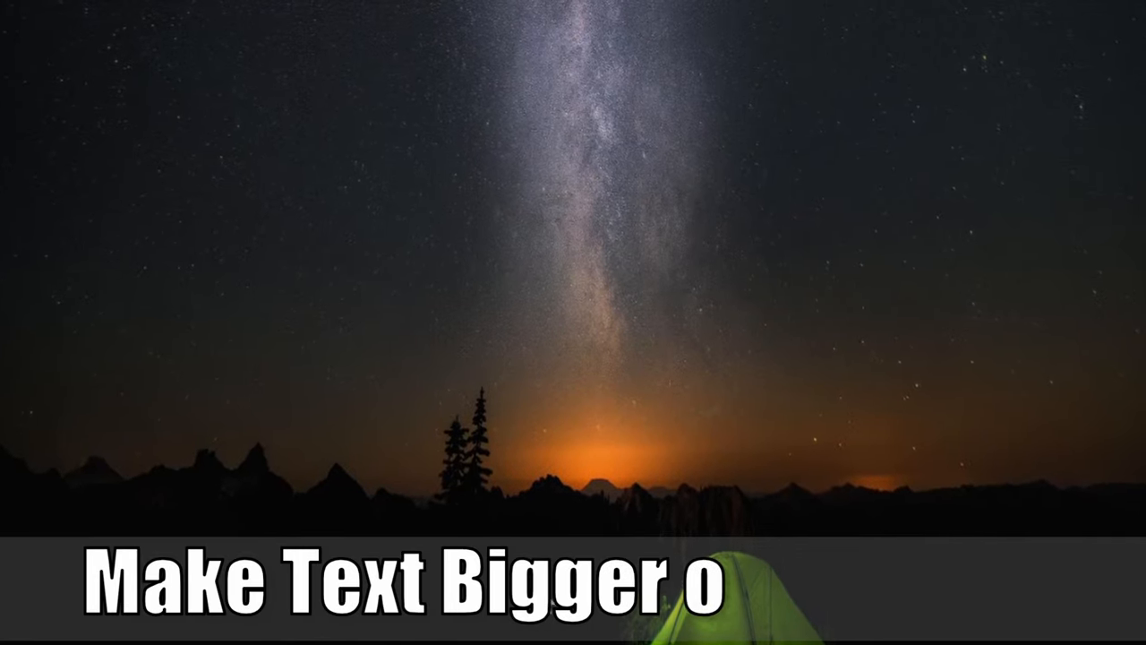
Launch Windows Settings from the Start menu's gear icon
type("r Smaller")
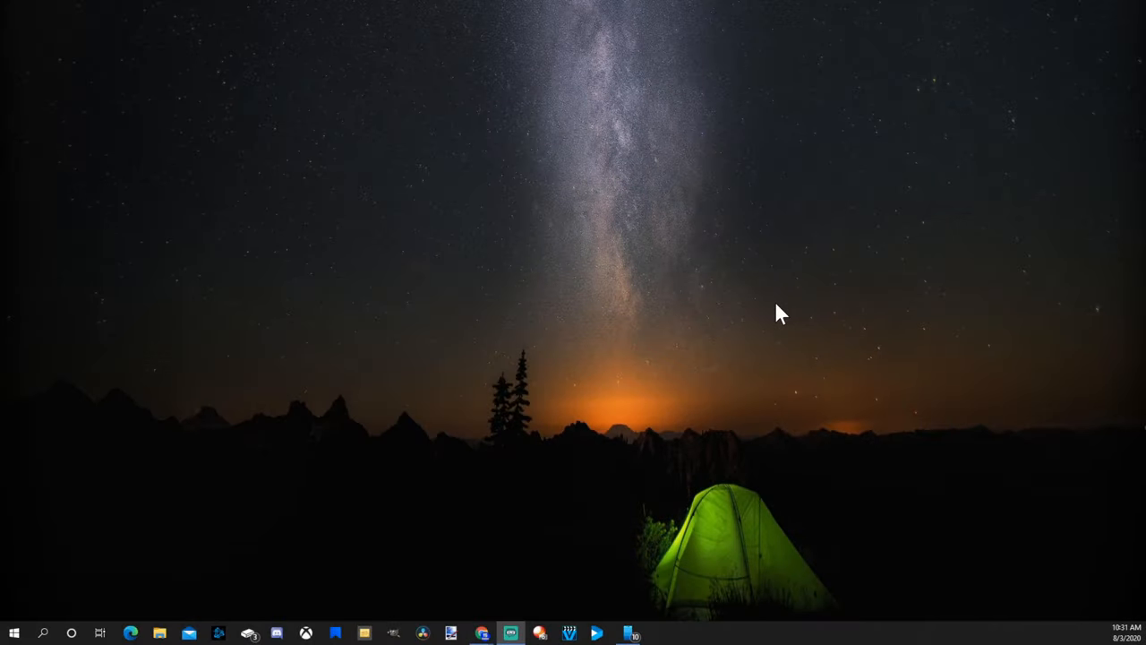
mouse_move(807, 294)
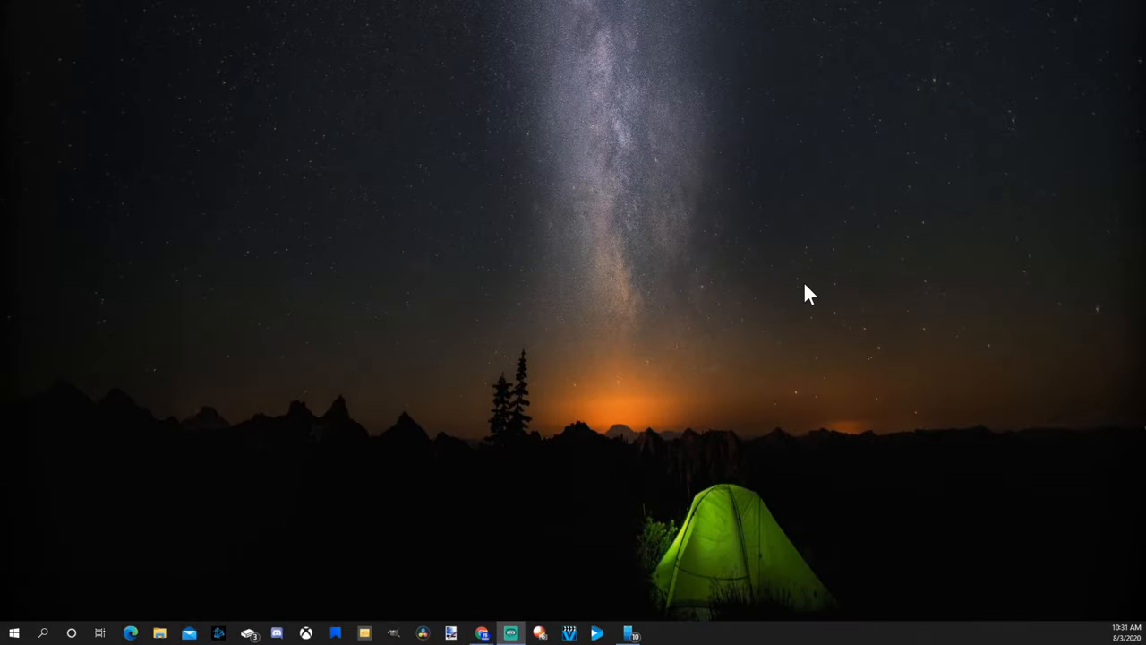
mouse_move(789, 276)
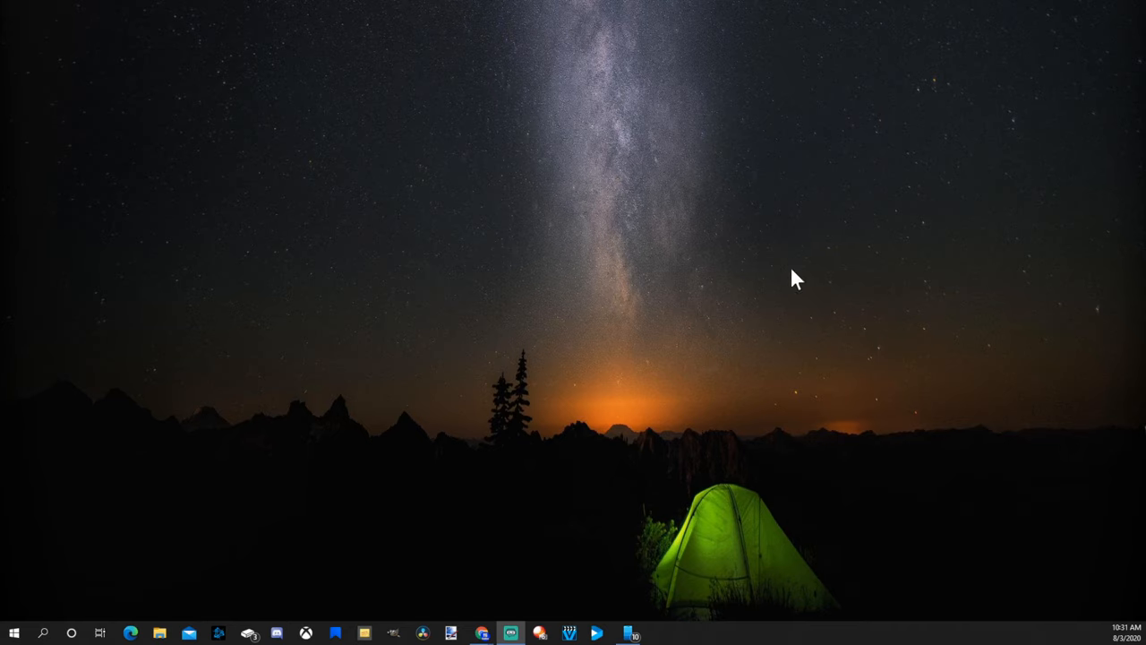
mouse_move(850, 262)
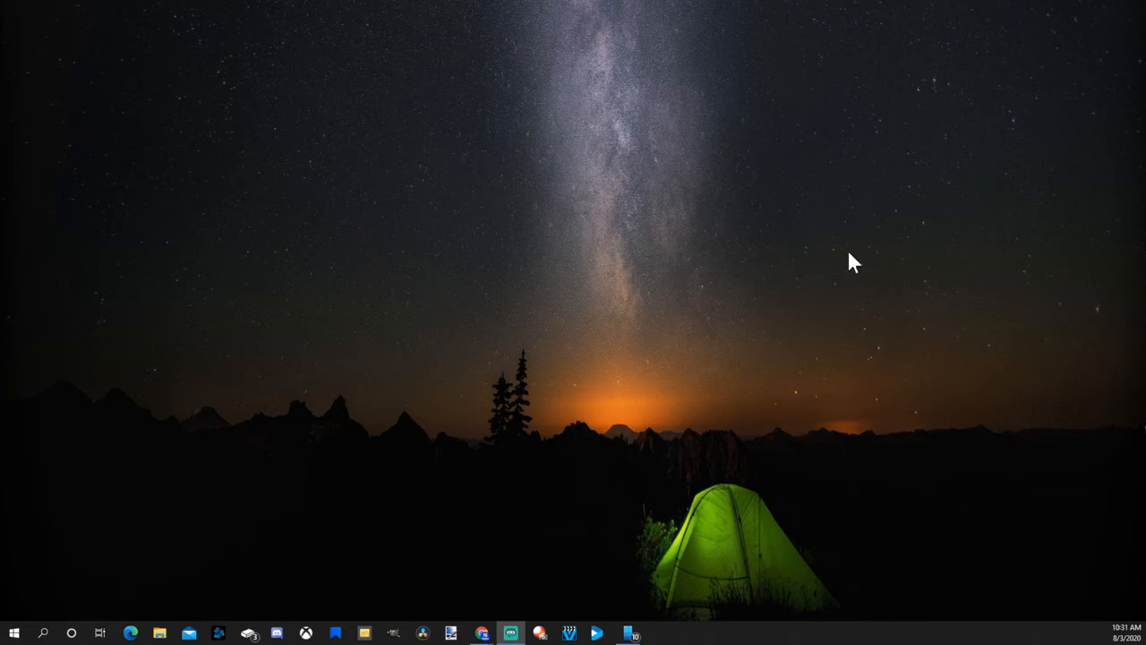
mouse_move(763, 218)
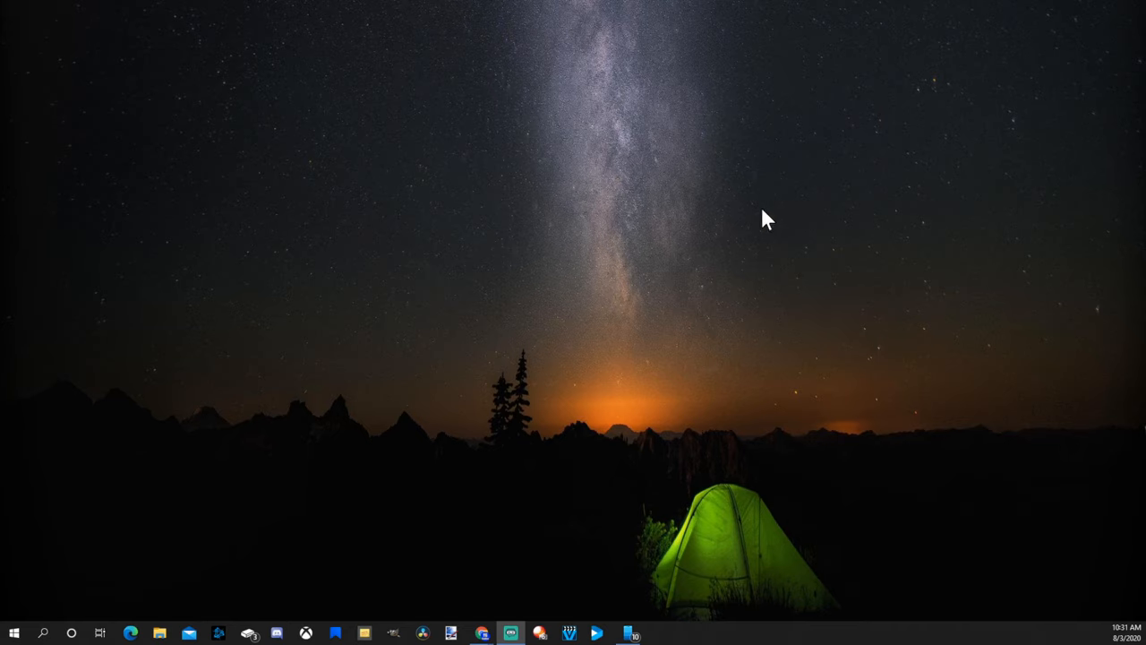
mouse_move(348, 364)
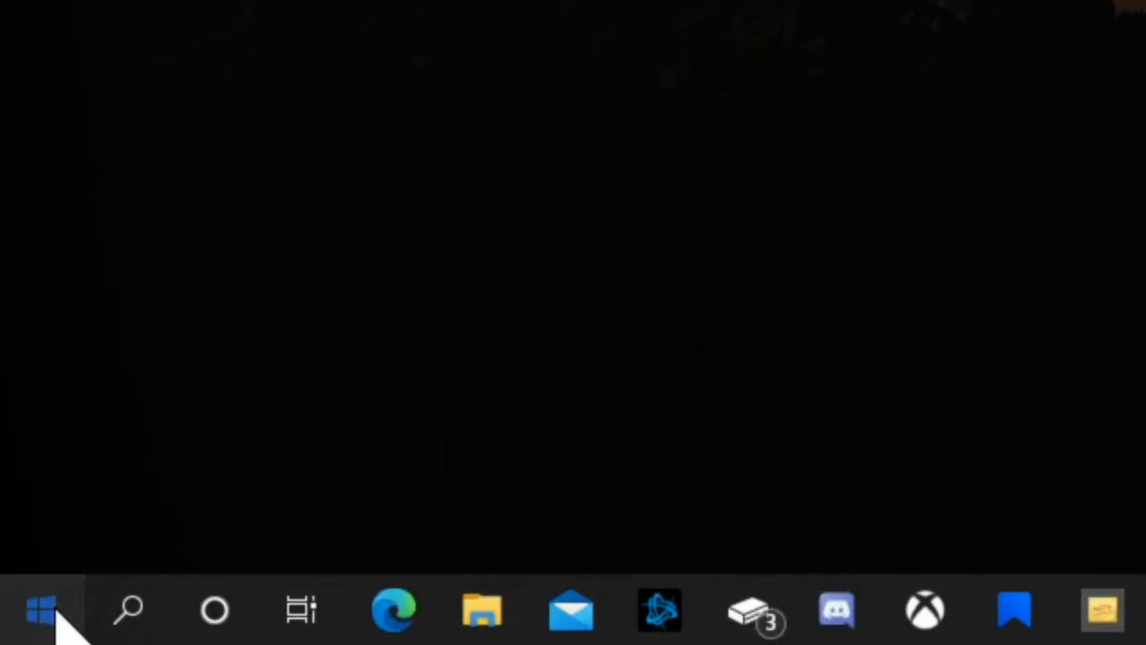
left_click(40, 605)
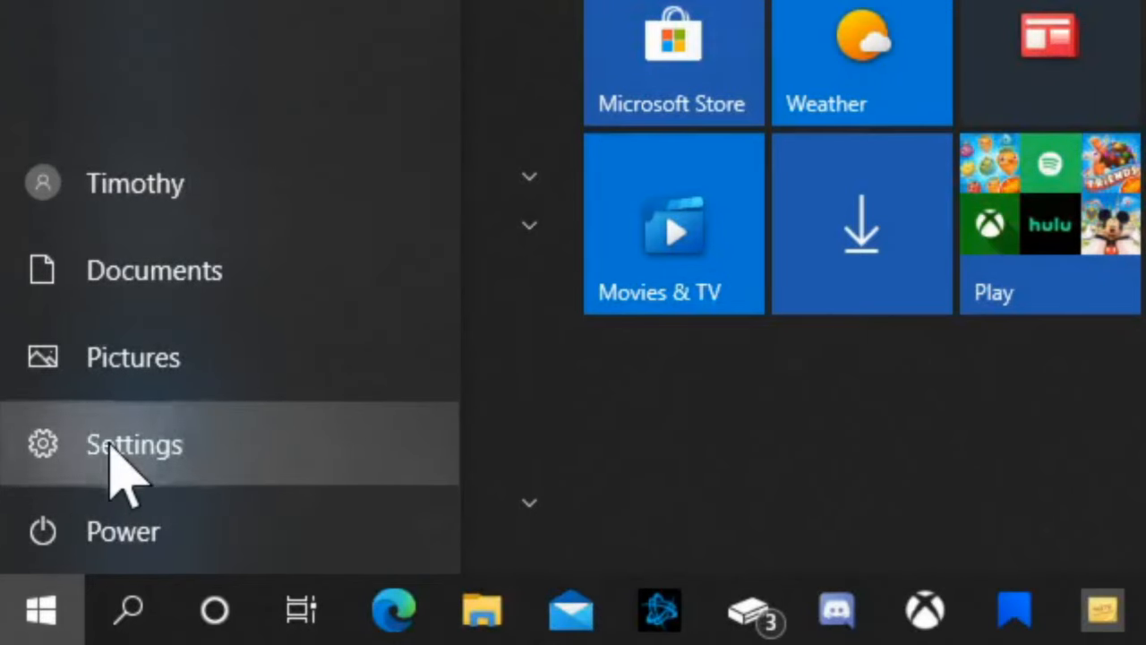
left_click(132, 444)
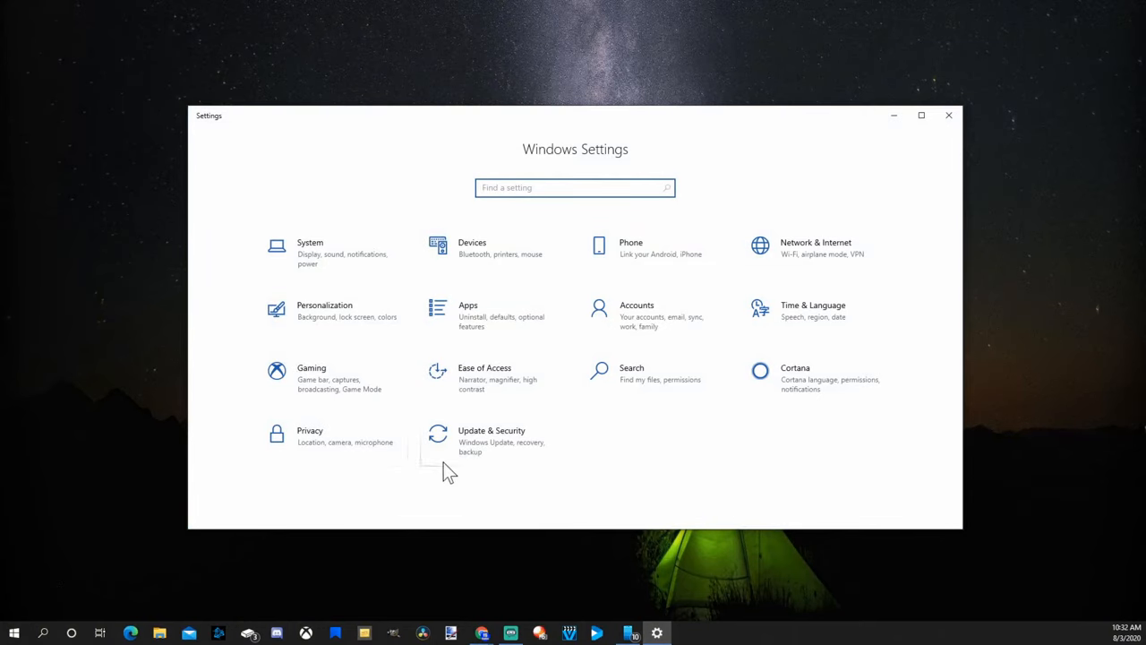
mouse_move(476, 385)
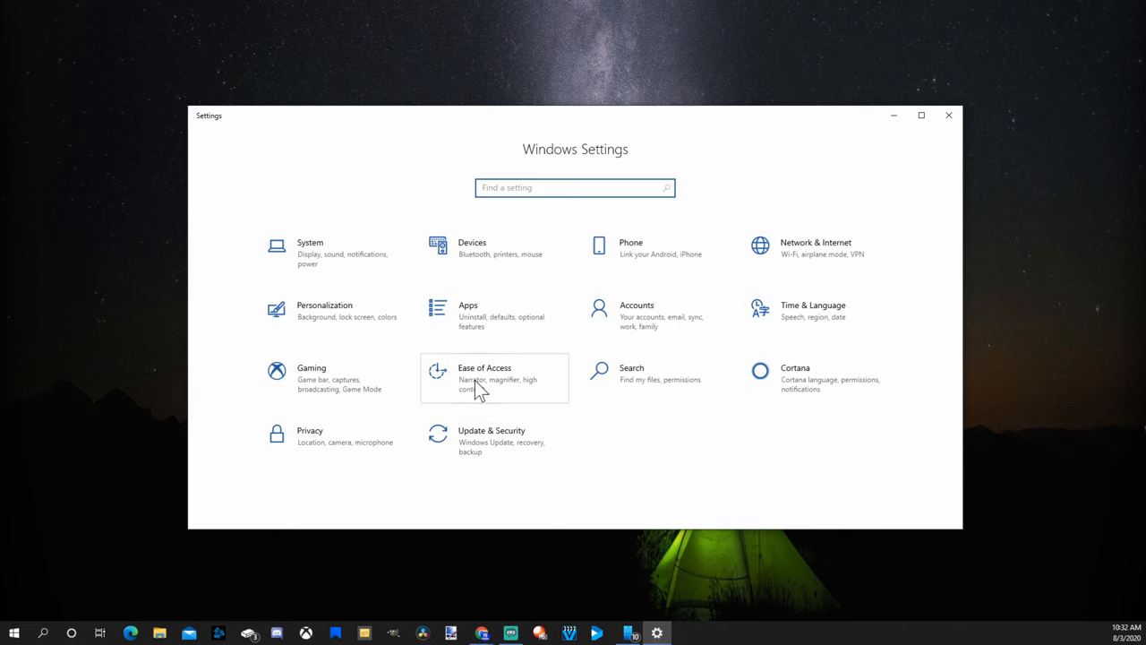
In Ease of Access Display, enlarge the sample text through 123%, 147%, 165% up to 225%
left_click(483, 378)
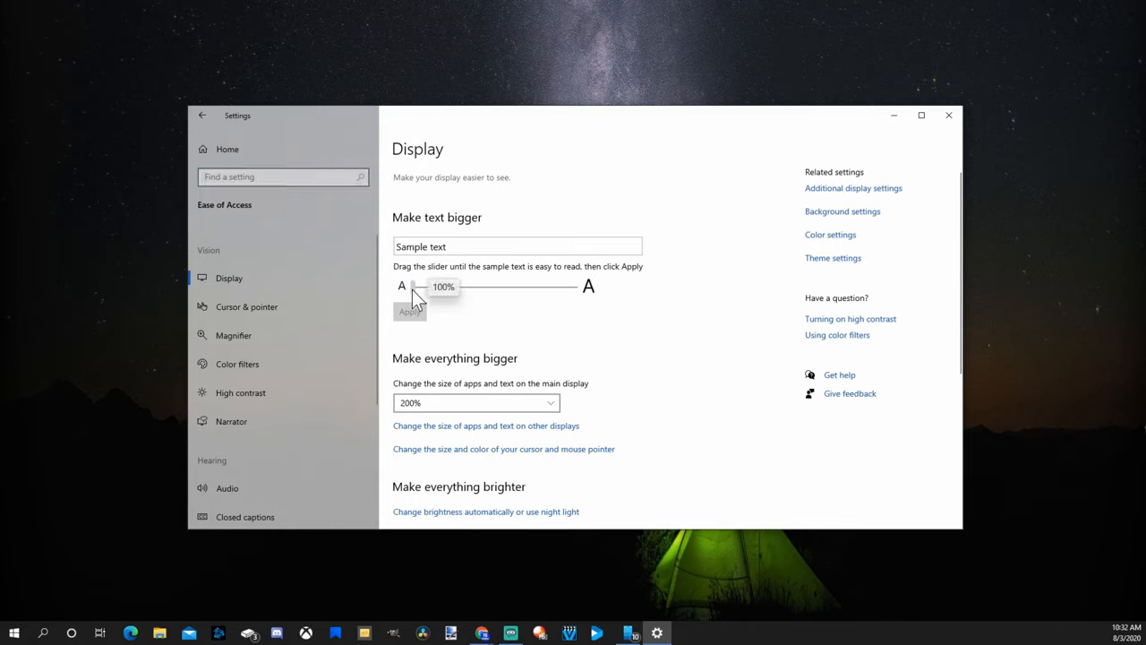
left_click_drag(416, 286, 444, 289)
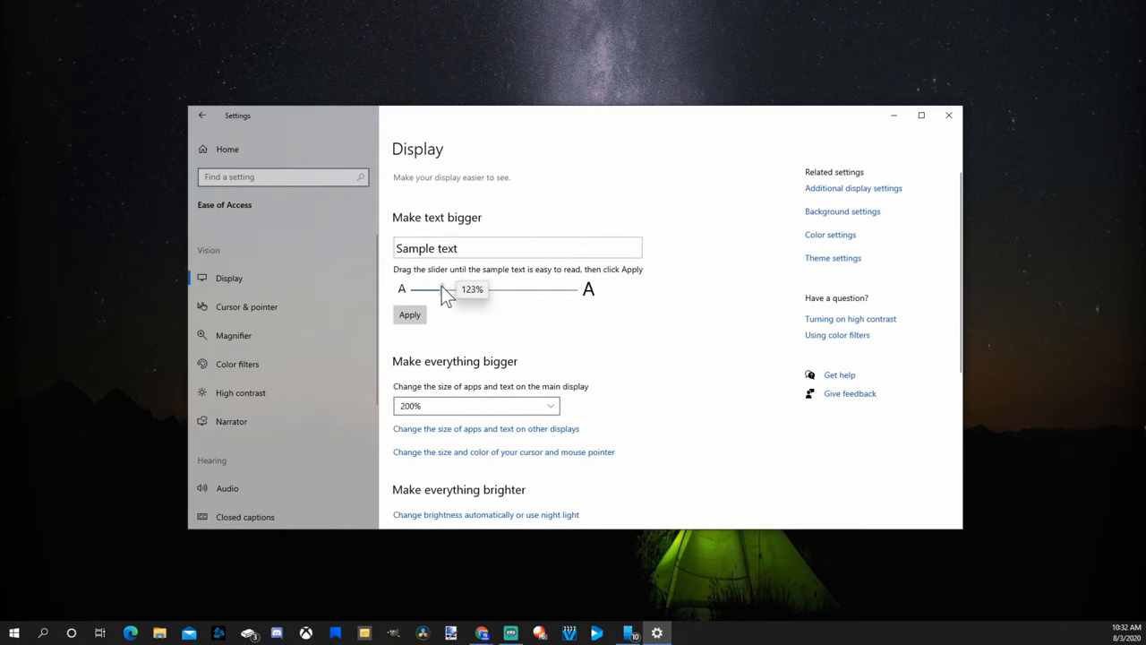
left_click_drag(439, 289, 474, 292)
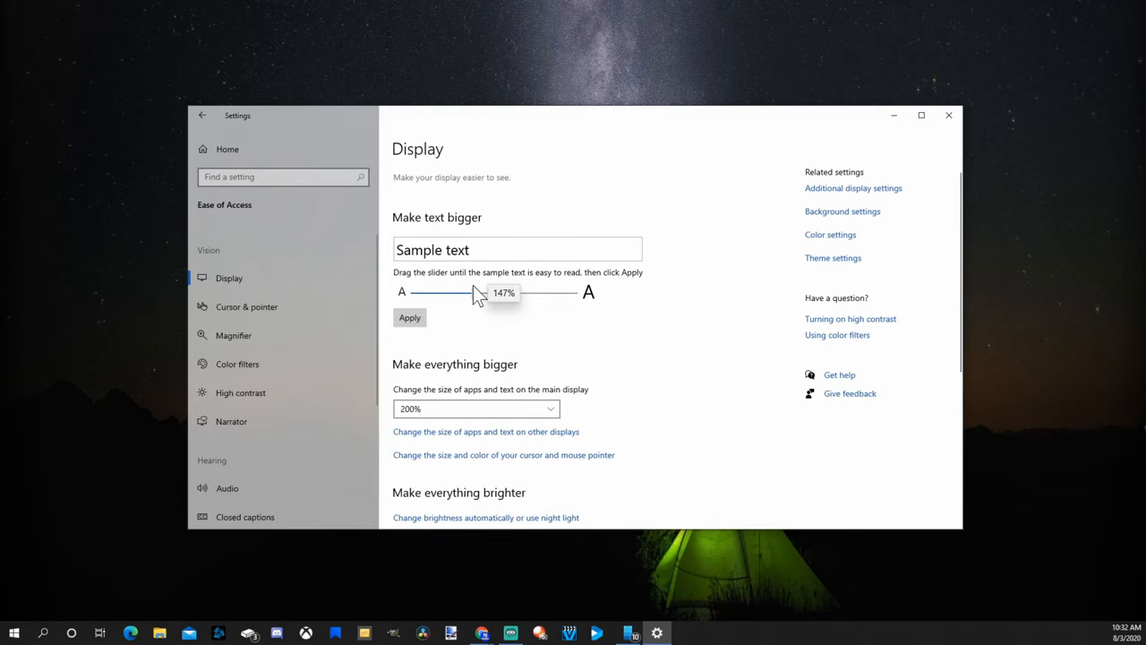
left_click_drag(474, 294, 501, 296)
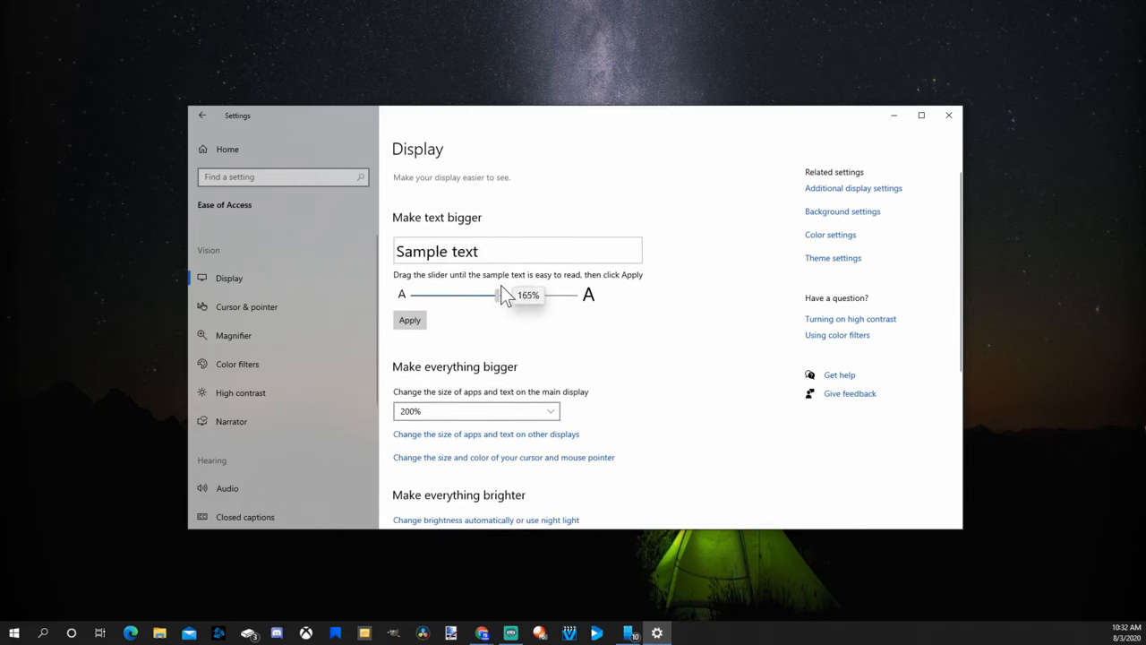
left_click_drag(500, 294, 577, 301)
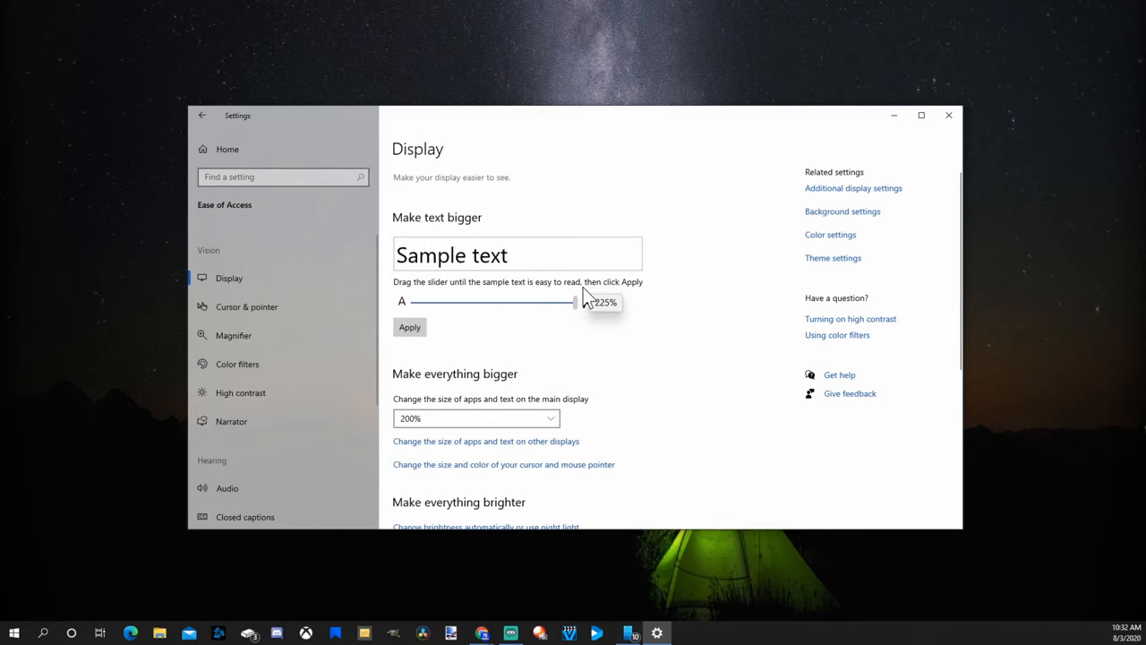
Bring the Make text bigger slider back down through 210% to 100%
left_click_drag(577, 301, 553, 301)
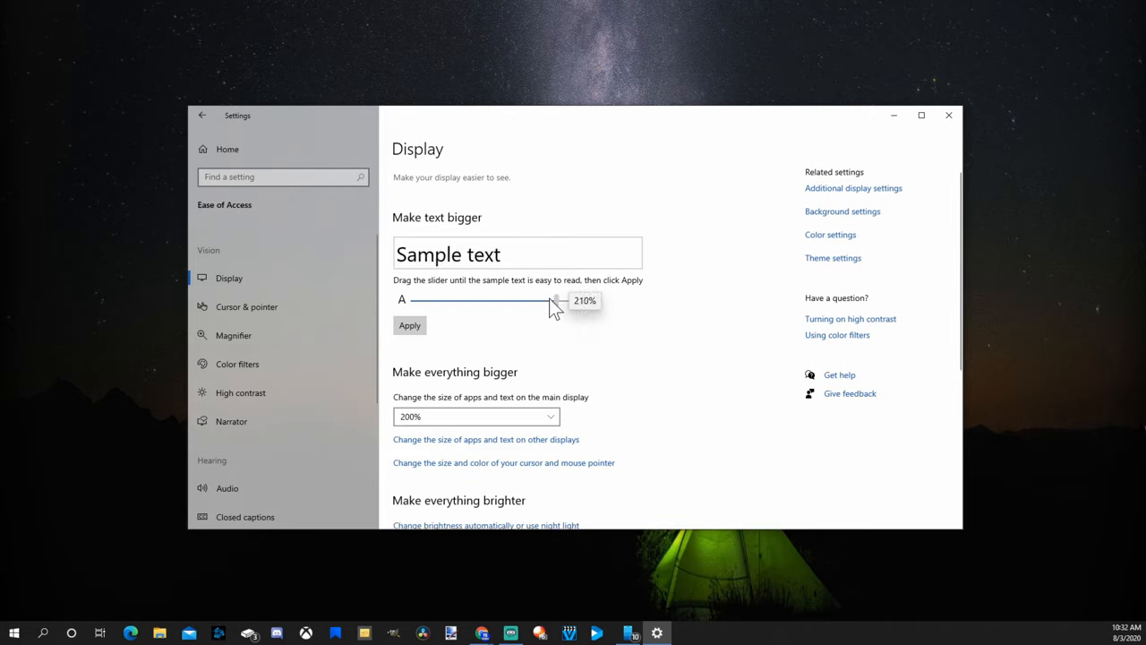
left_click_drag(556, 300, 482, 294)
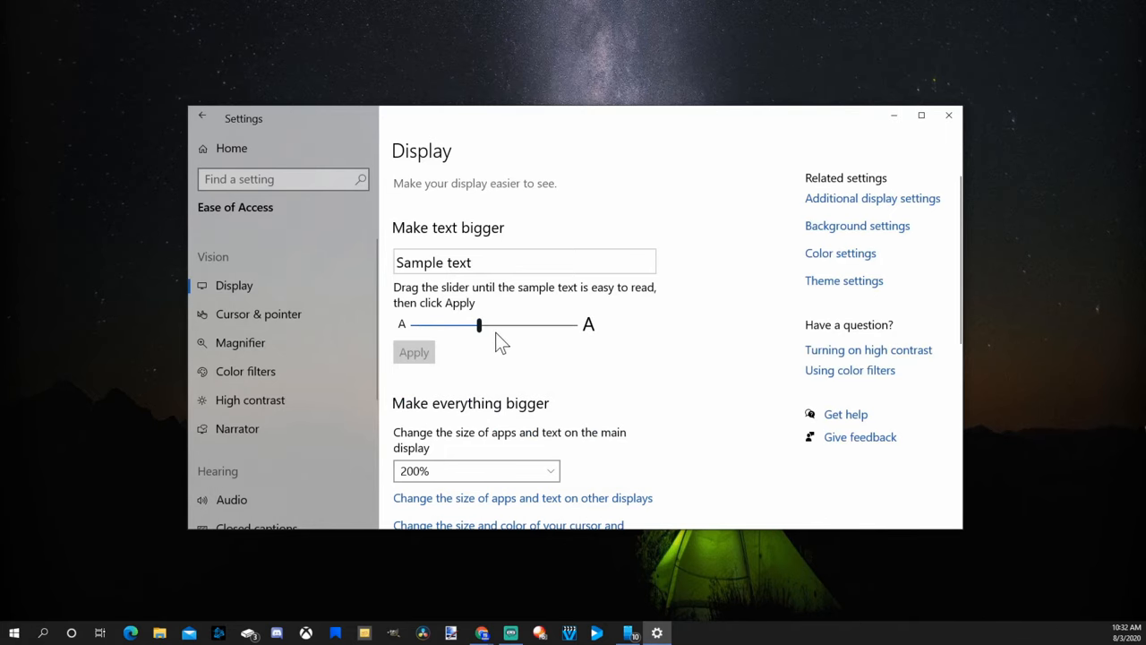
left_click_drag(478, 324, 469, 324)
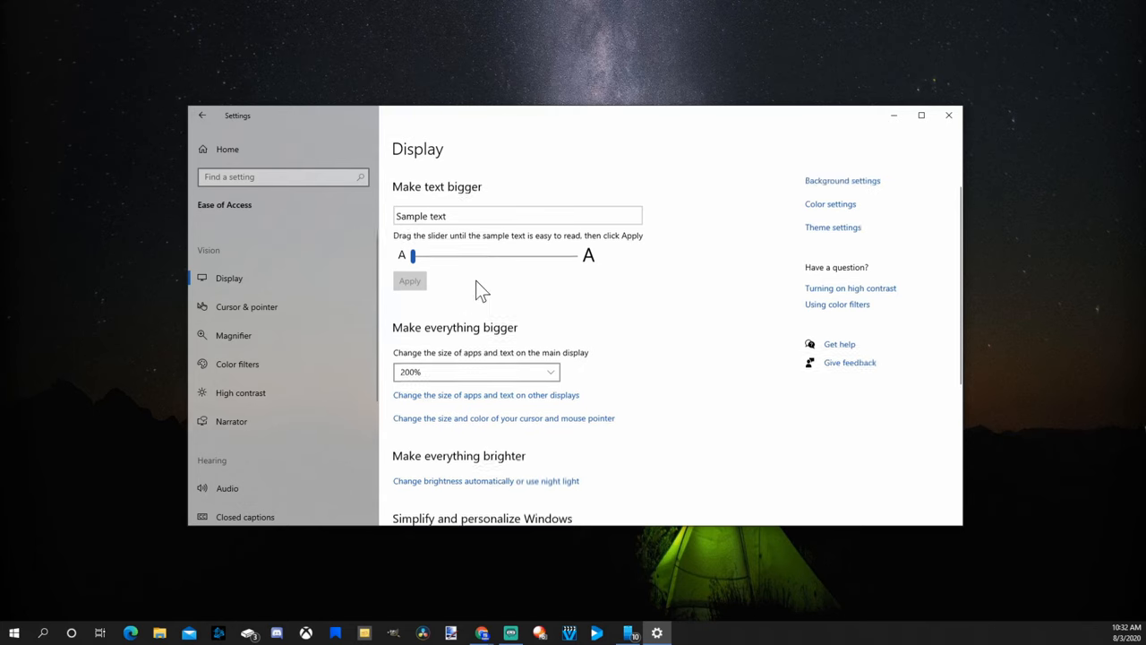
scroll("down", 3)
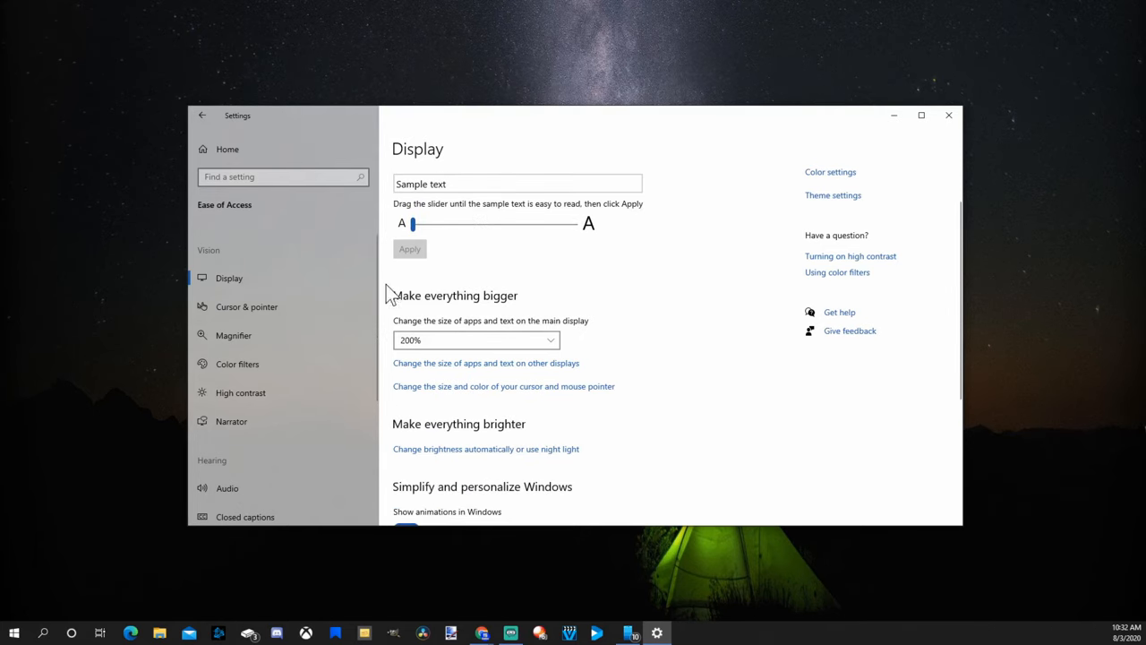
mouse_move(407, 332)
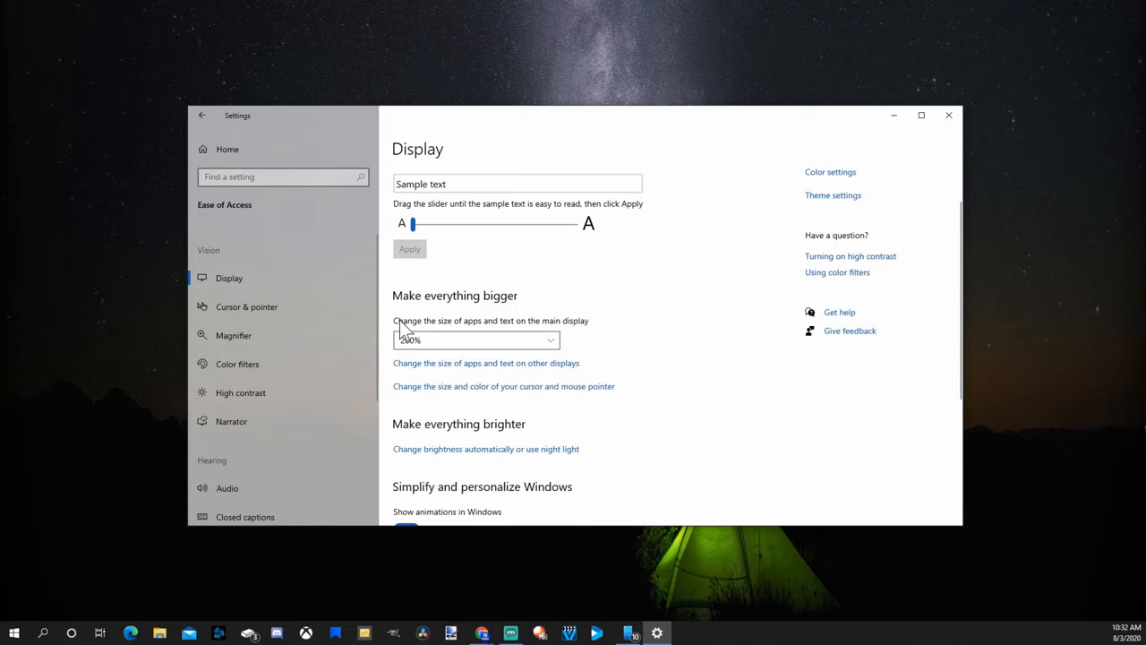
mouse_move(448, 331)
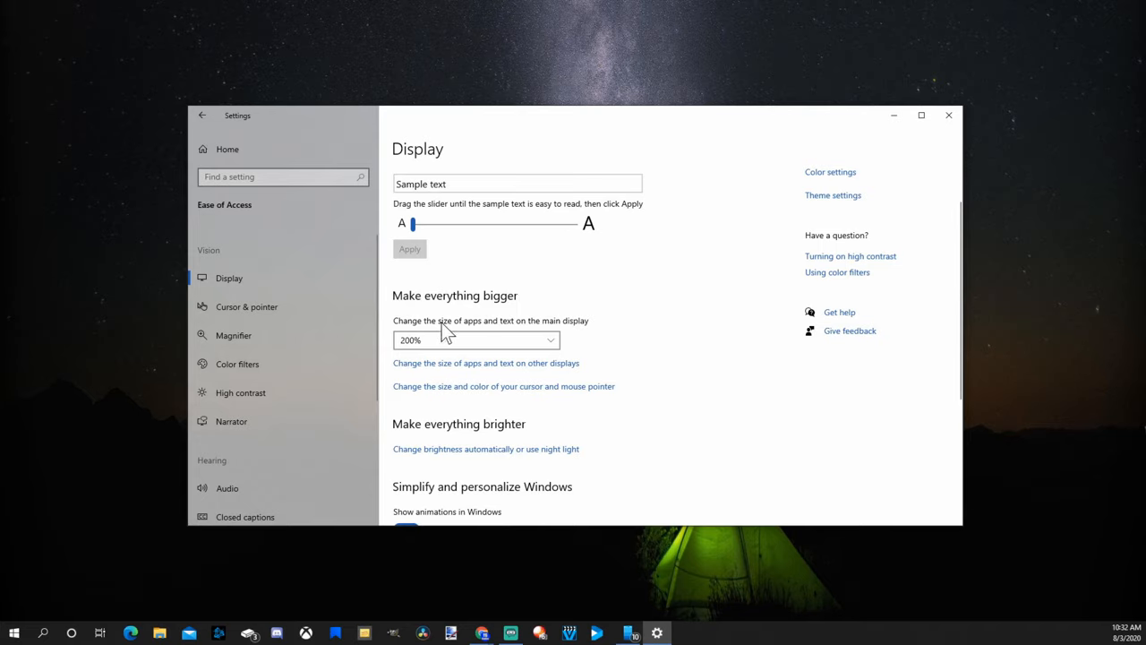
mouse_move(588, 322)
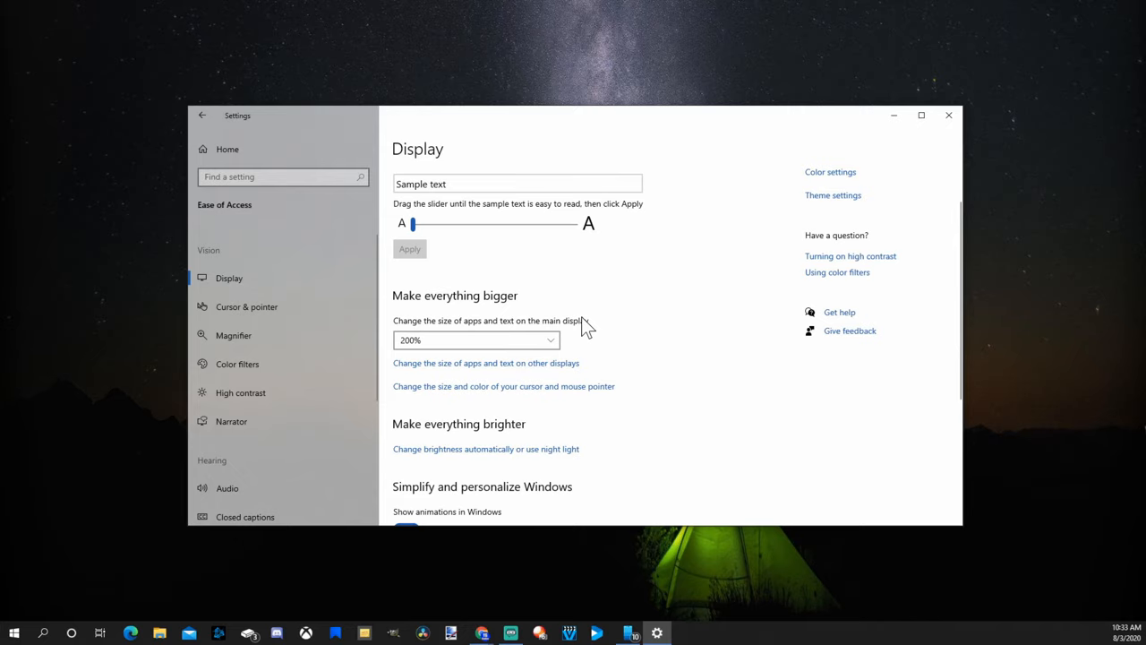
scroll("down", 3)
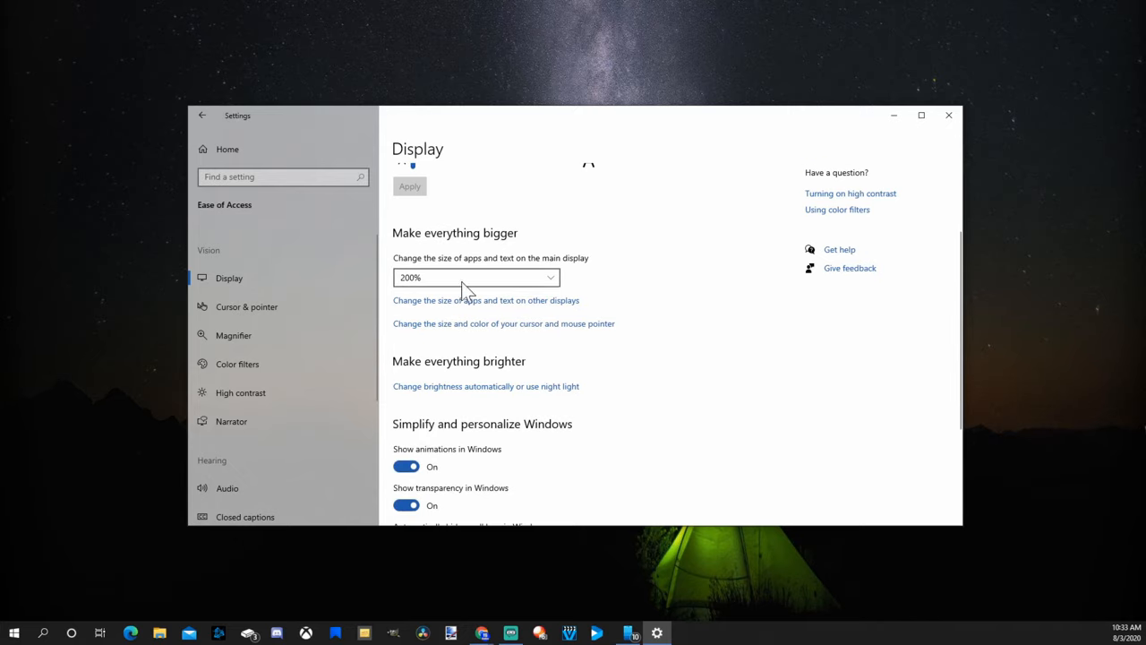
left_click(476, 275)
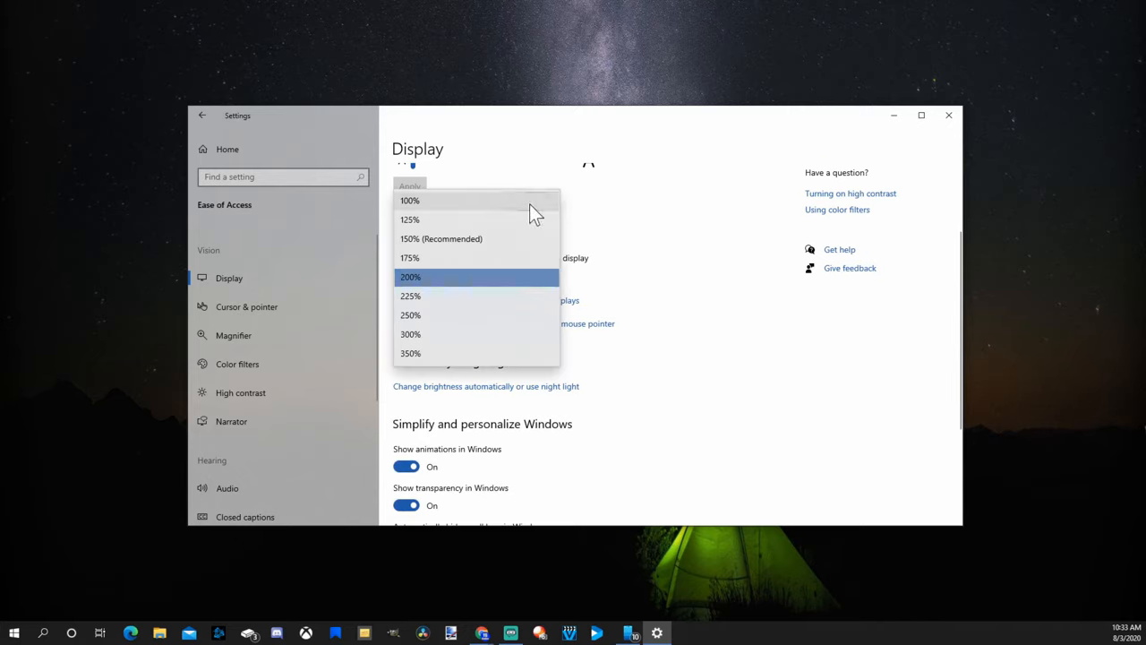
mouse_move(645, 302)
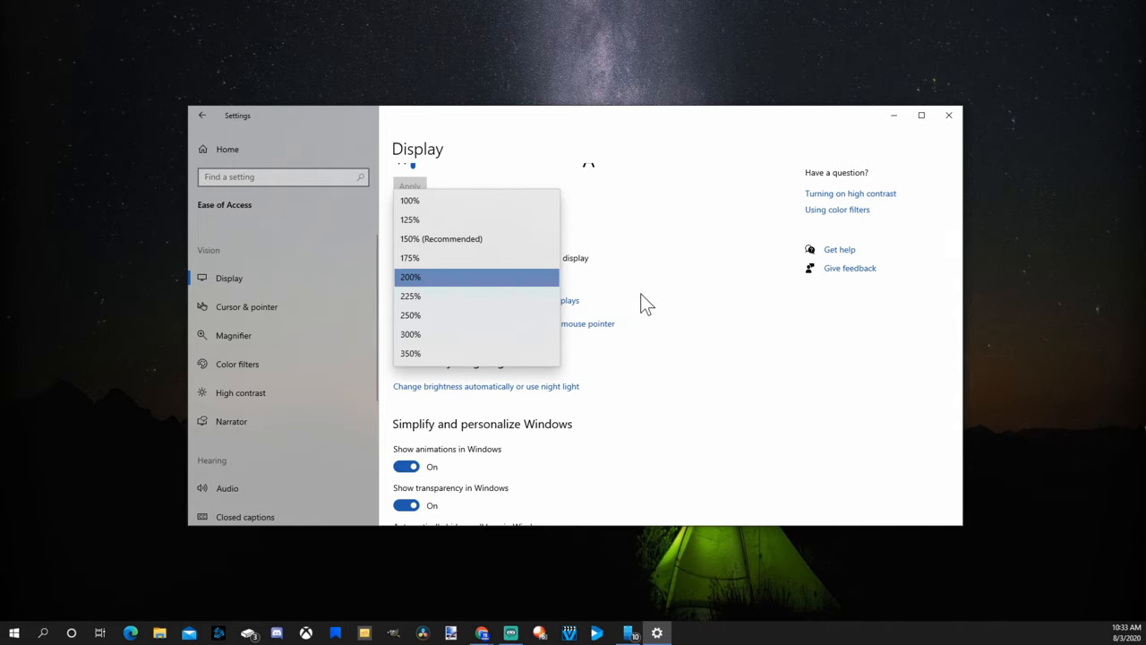
left_click(409, 276)
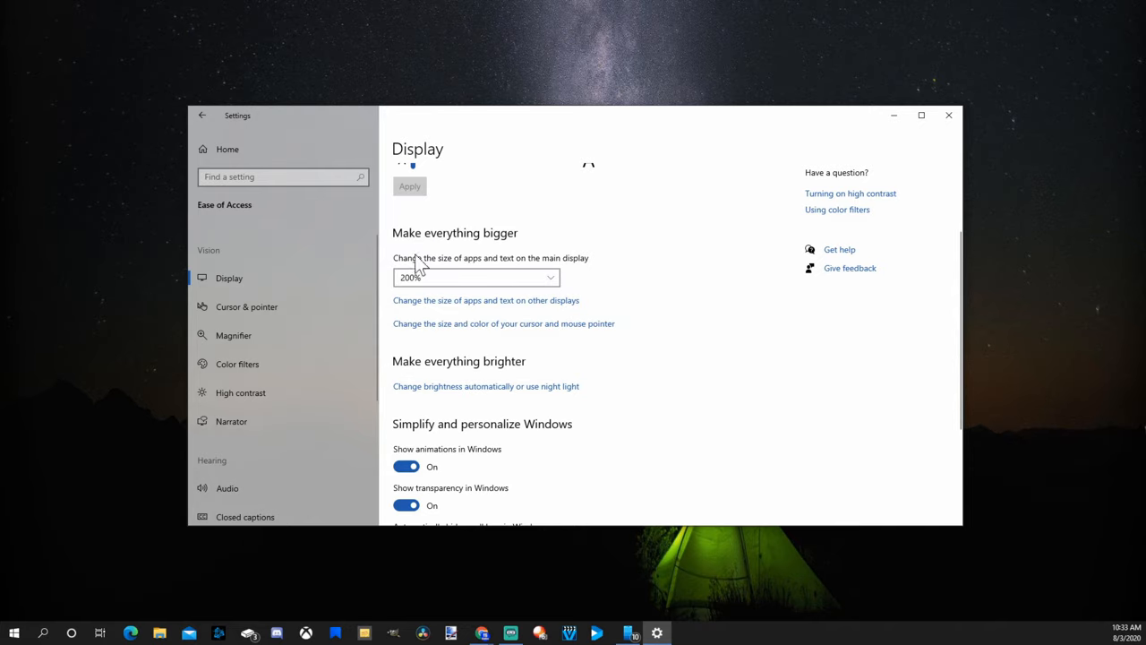
mouse_move(518, 276)
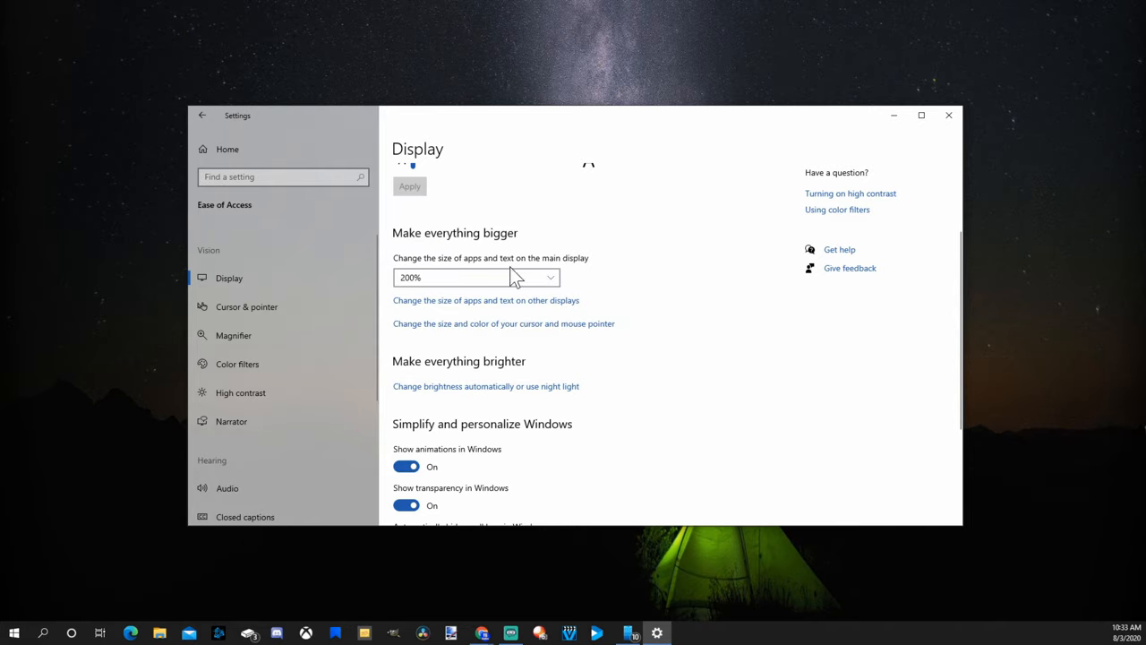
mouse_move(573, 241)
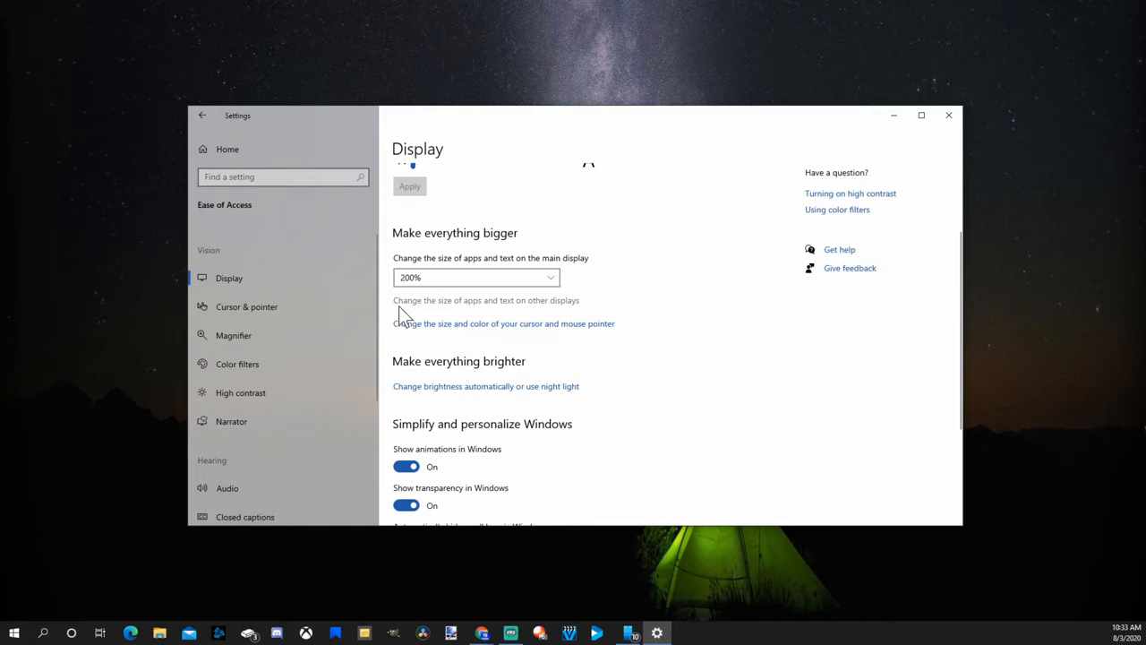
mouse_move(469, 315)
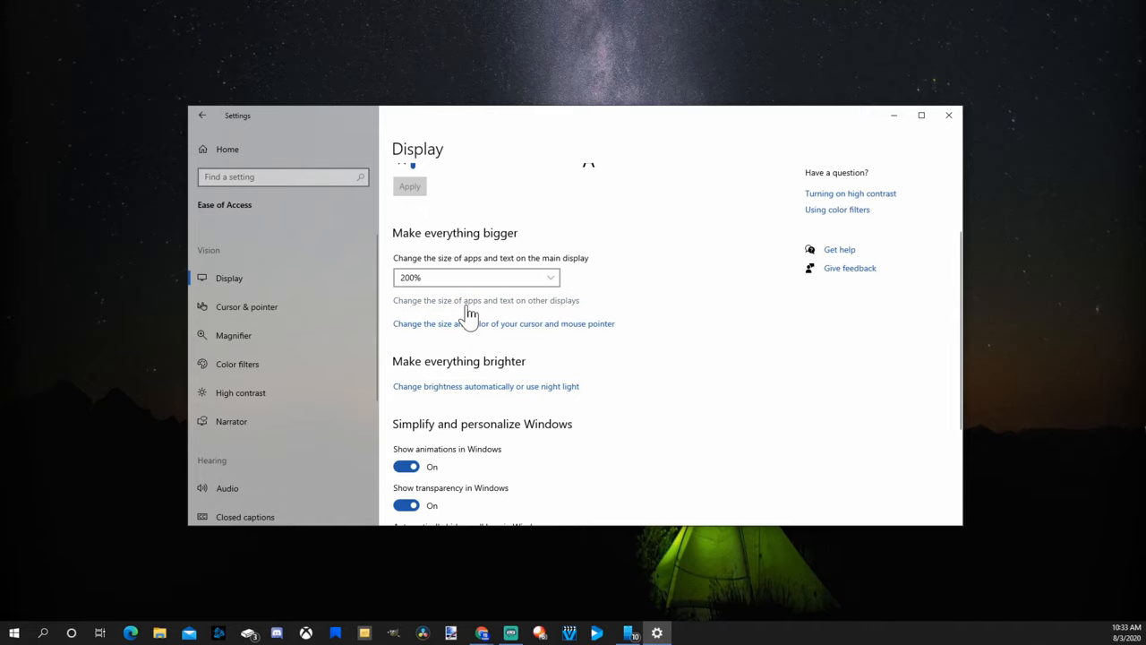
mouse_move(493, 313)
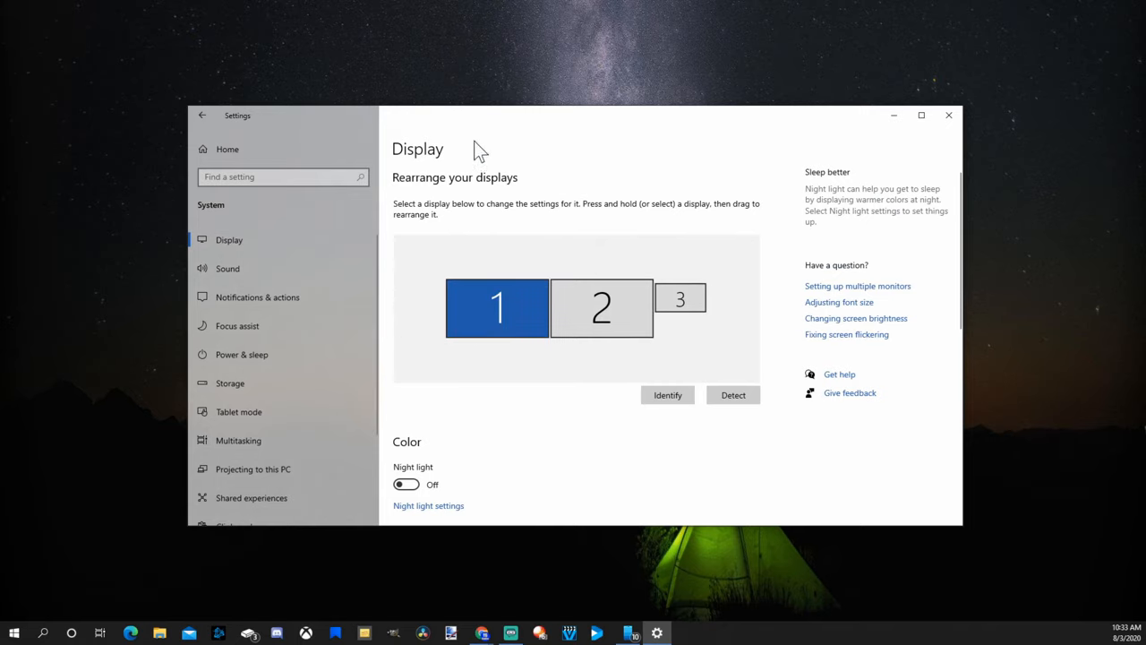
mouse_move(491, 194)
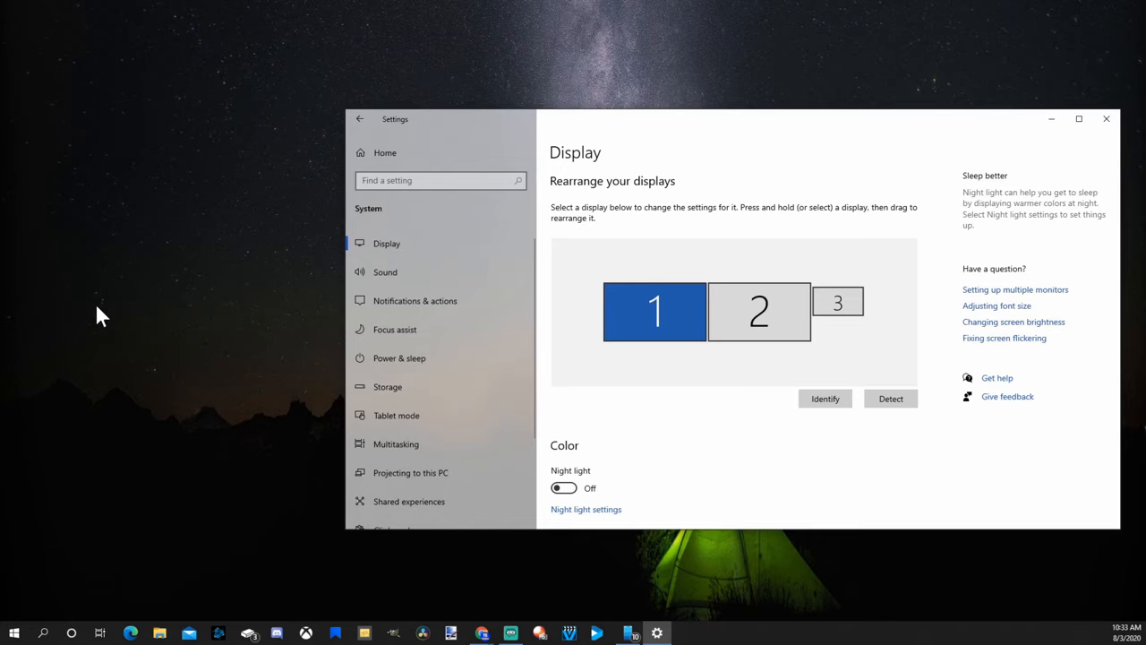
Reach the System Display page with the three-monitor arrangement and Scale and layout section
right_click(99, 315)
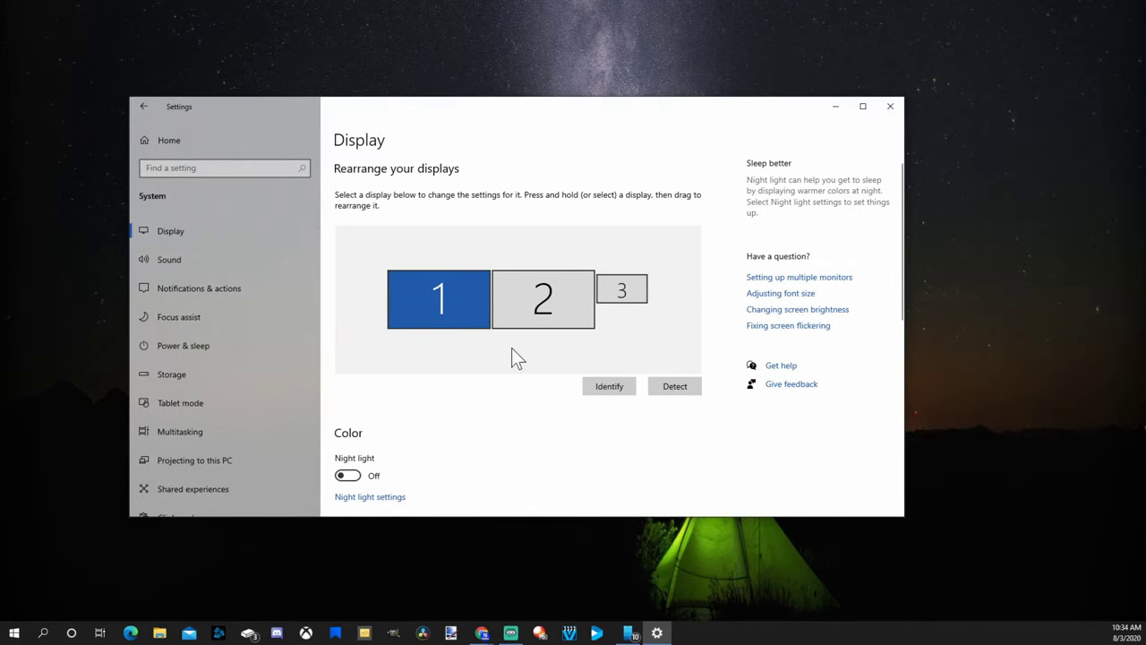
scroll("down", 3)
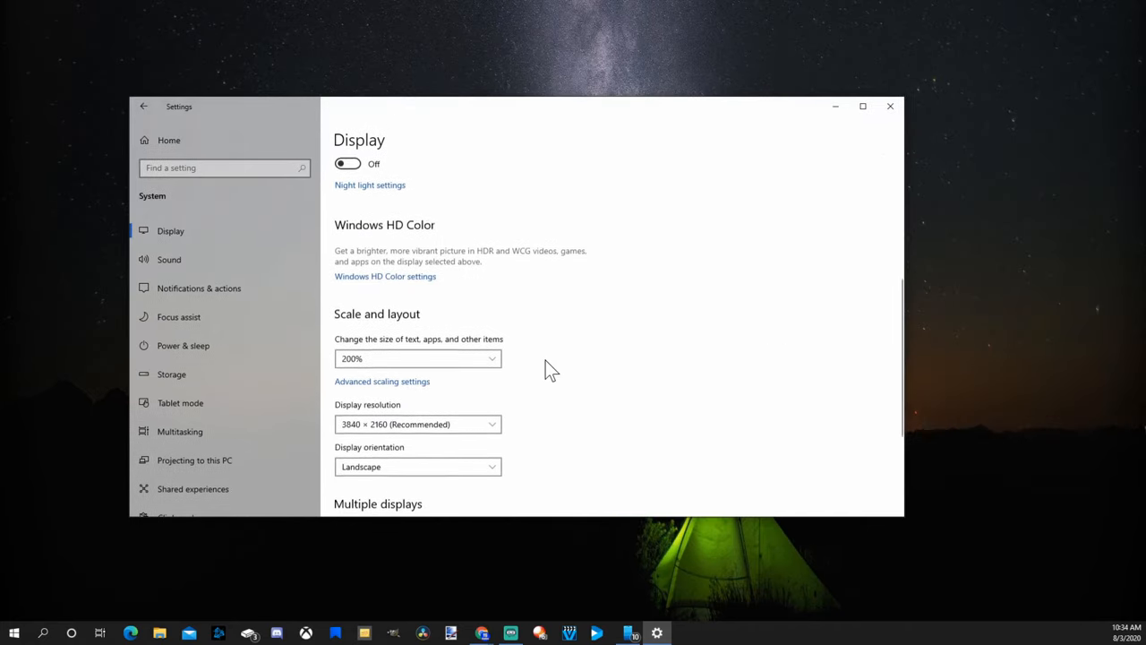
scroll("down", 3)
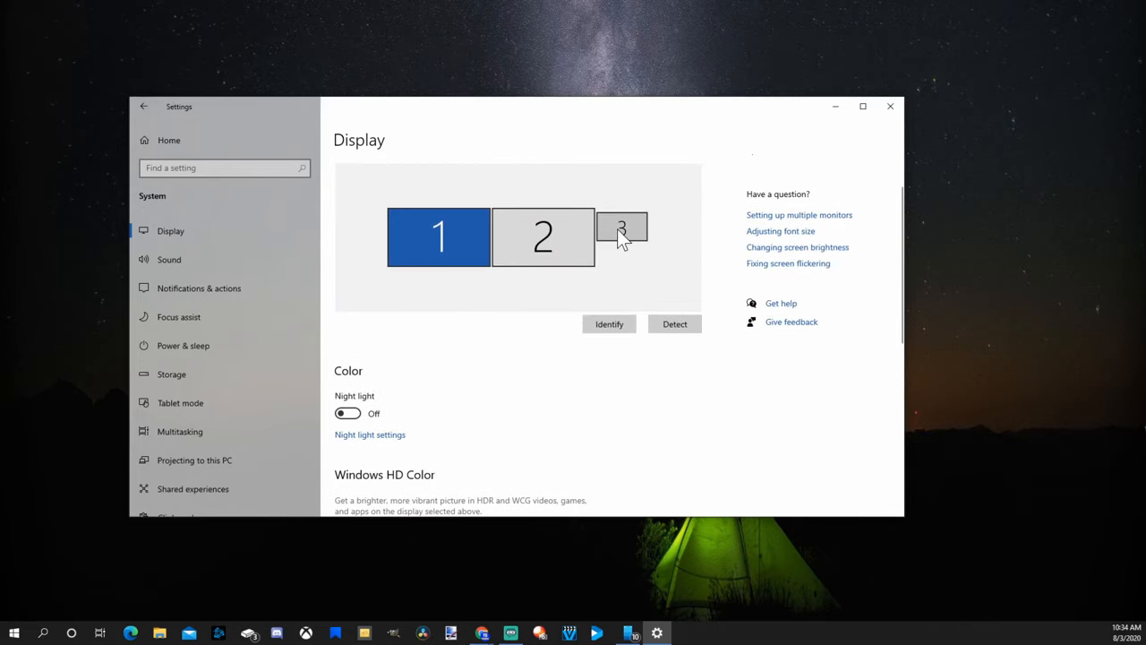
Change the third monitor's text and app scaling from 100% to 175%
scroll("down", 3)
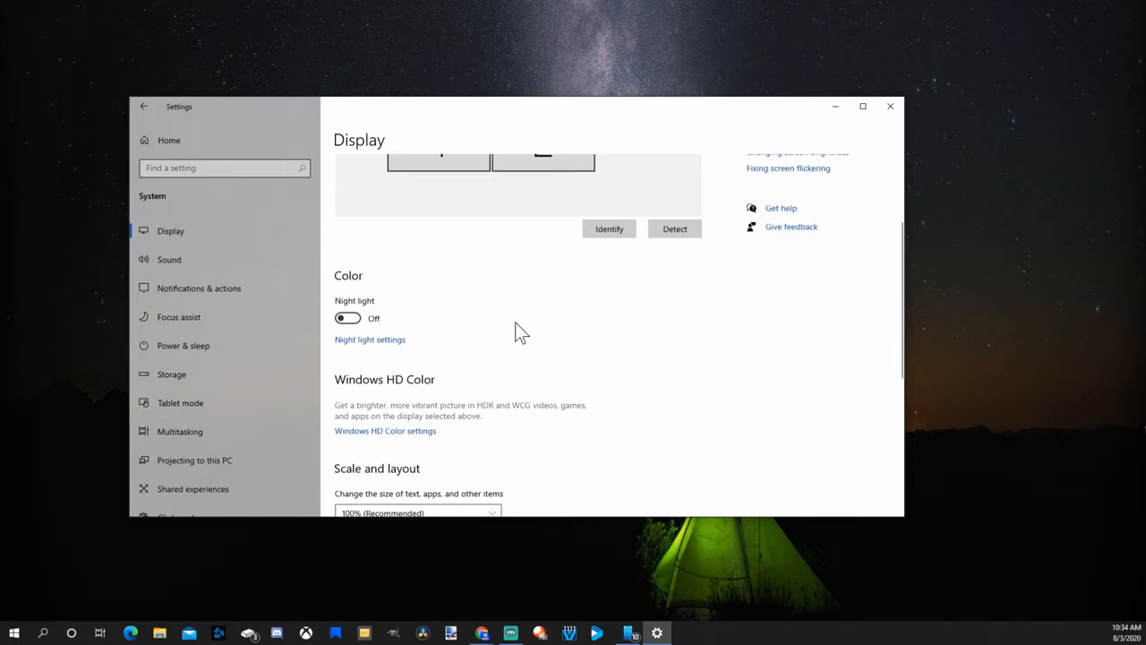
scroll("down", 3)
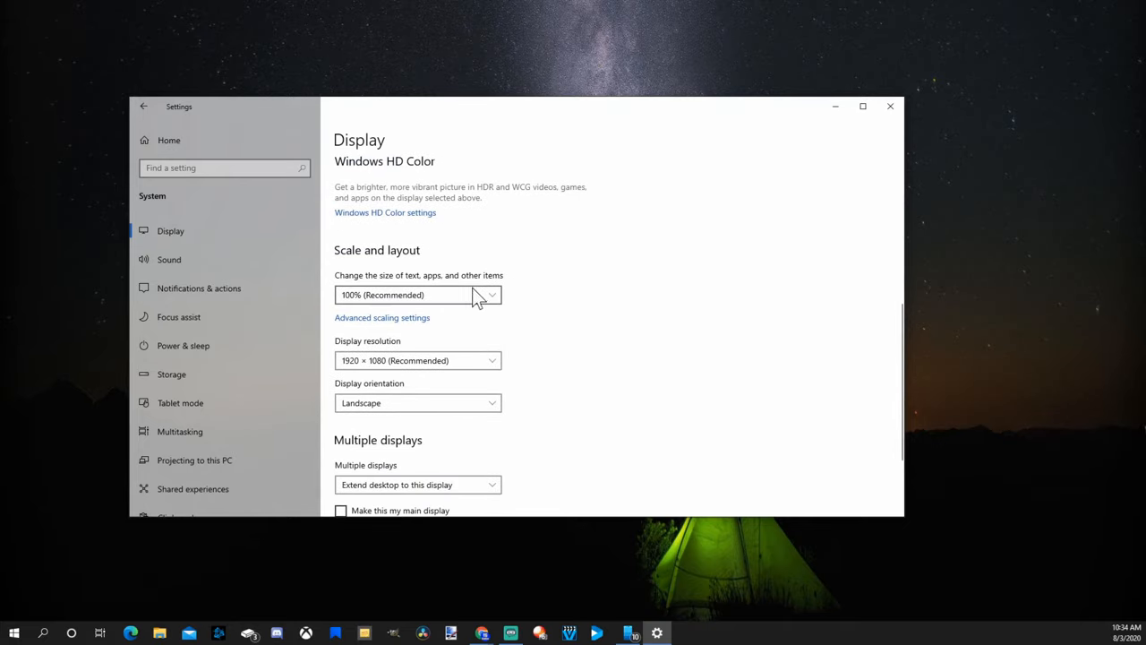
left_click(417, 294)
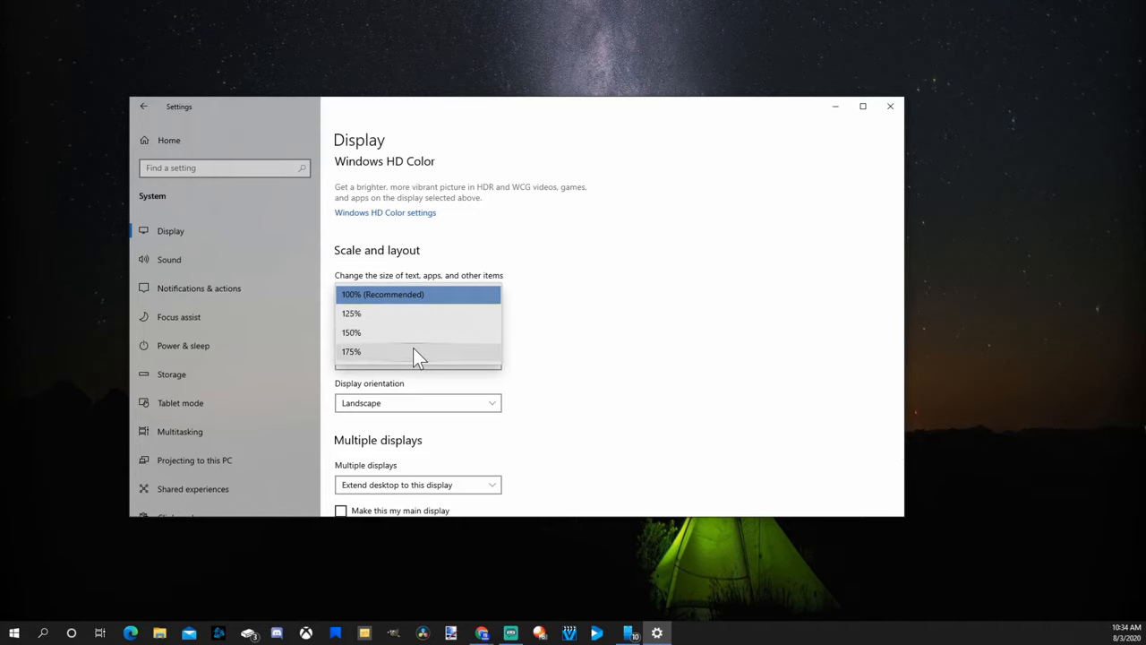
left_click(351, 351)
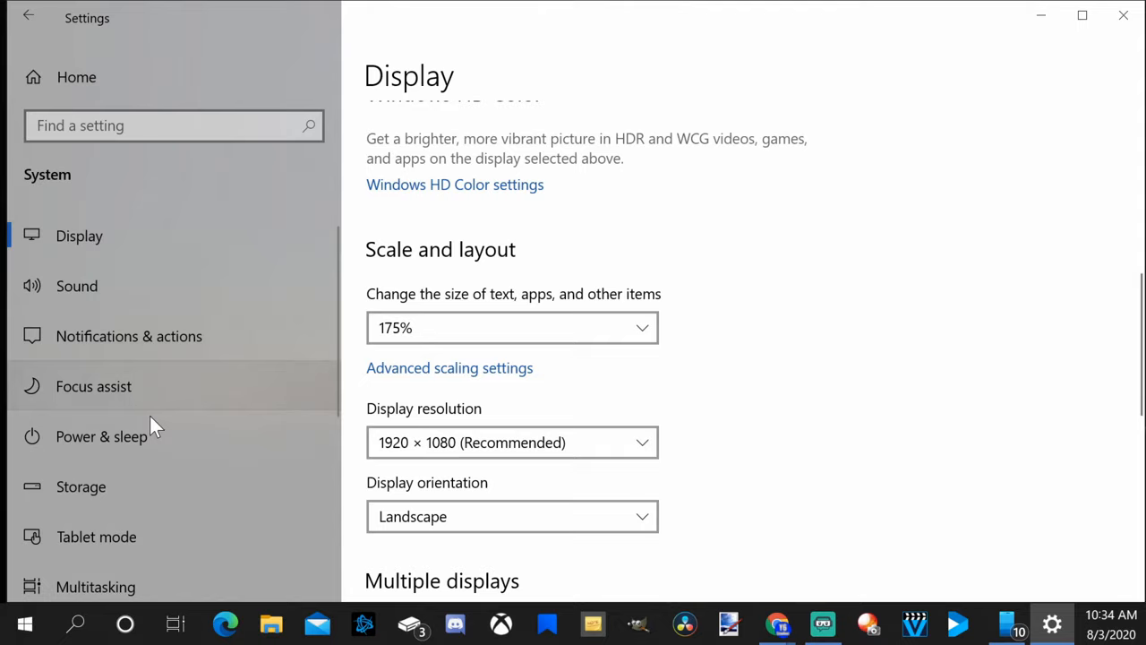
mouse_move(786, 183)
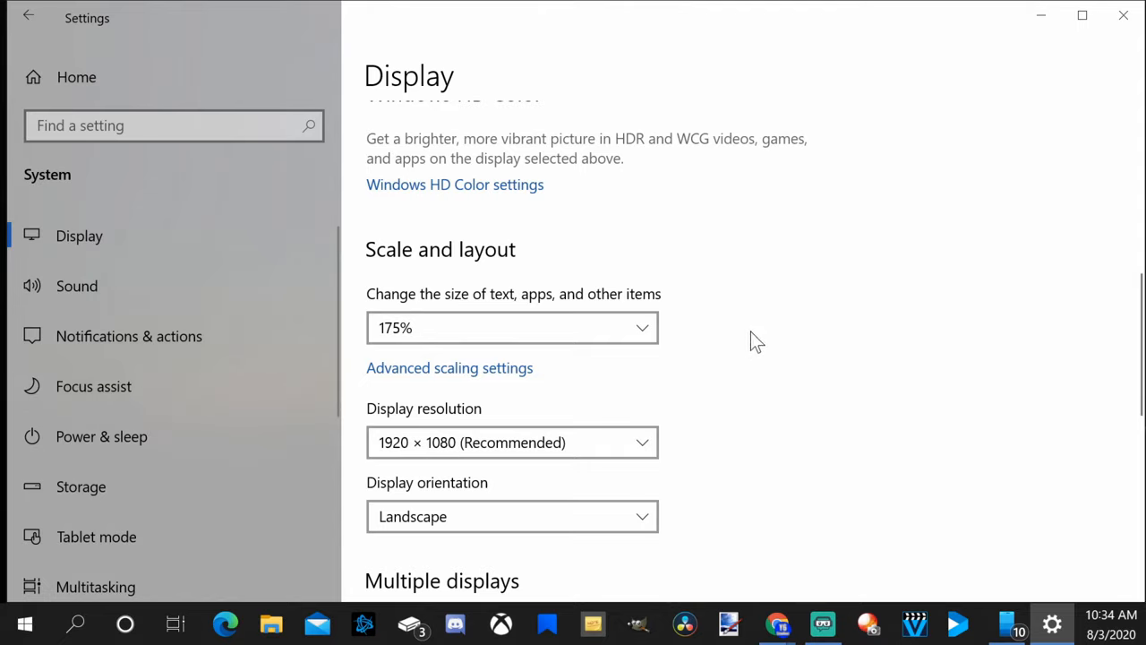
Revert the third monitor's scaling from 175% to 100% (Recommended)
left_click(512, 327)
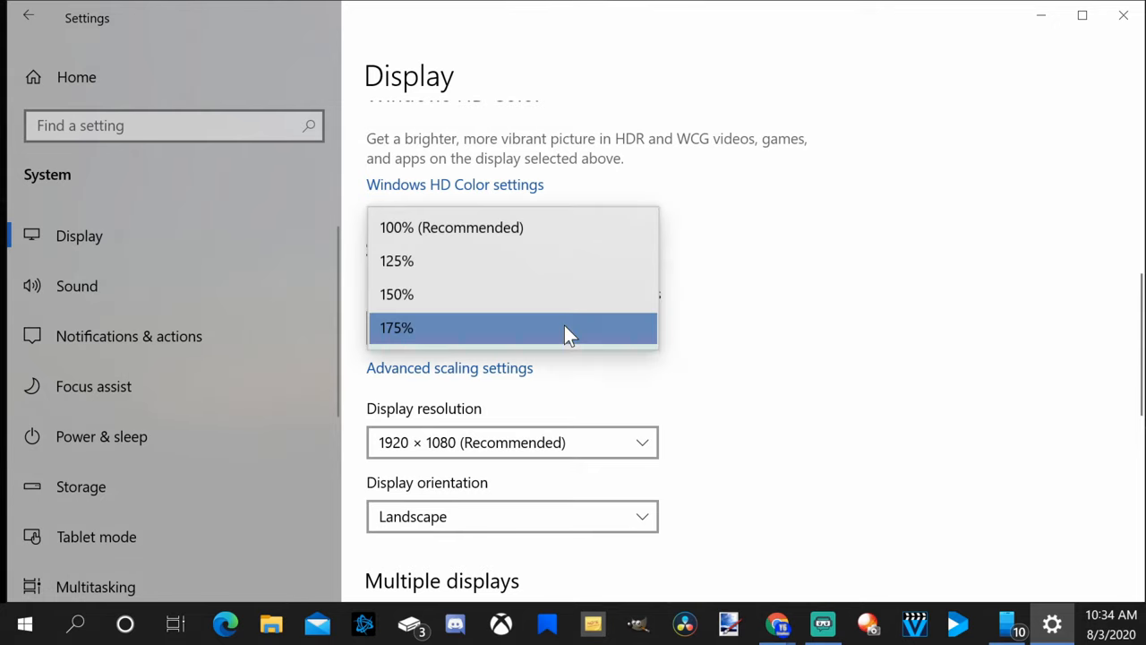
mouse_move(556, 240)
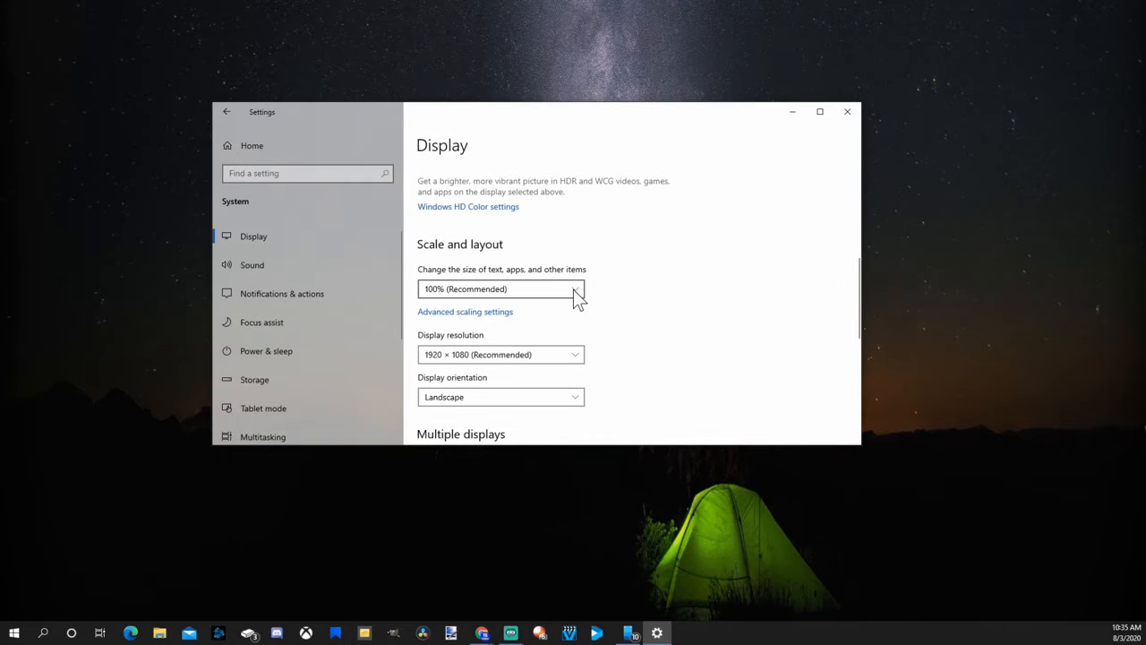
left_click(502, 288)
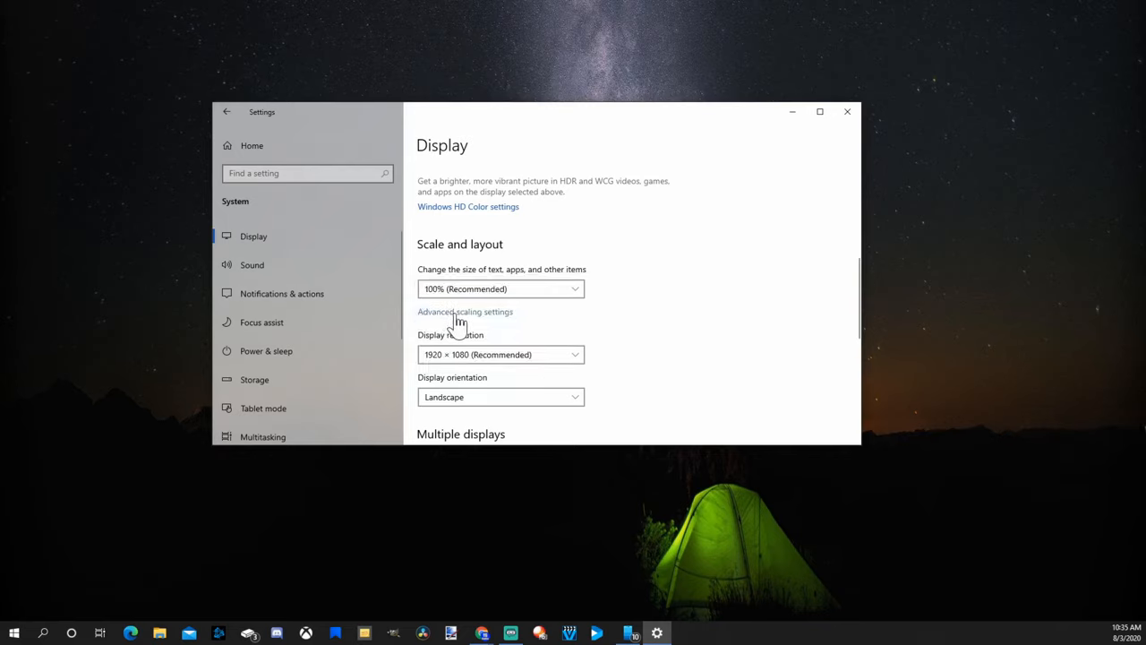
left_click(466, 312)
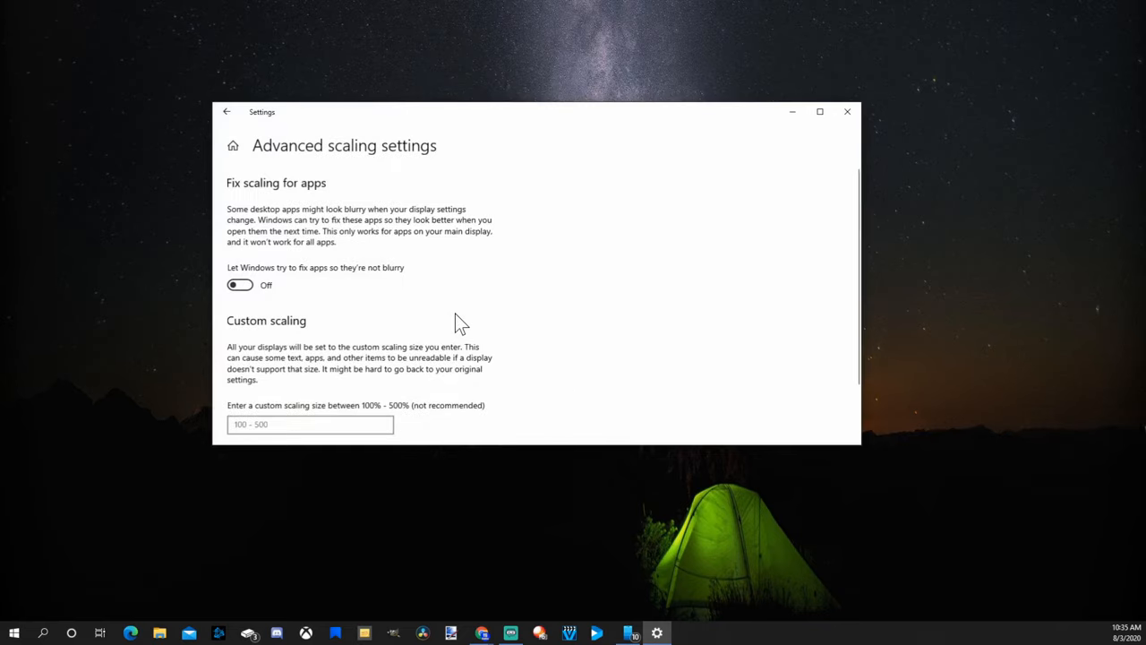
scroll("down", 3)
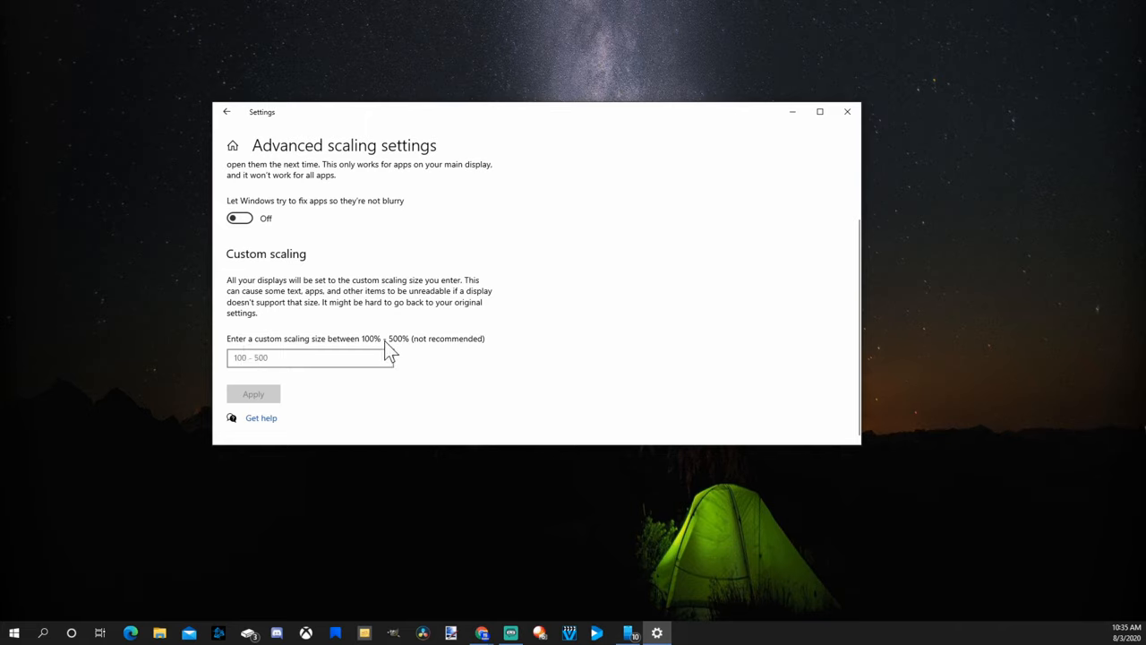
left_click(308, 358)
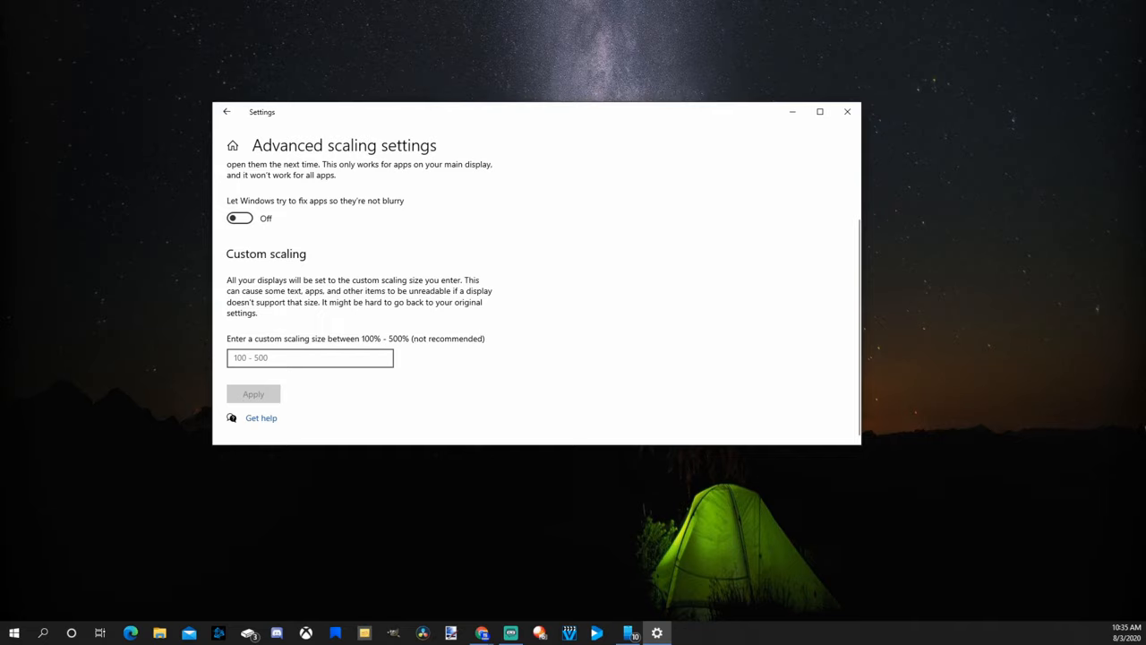
left_click(308, 358)
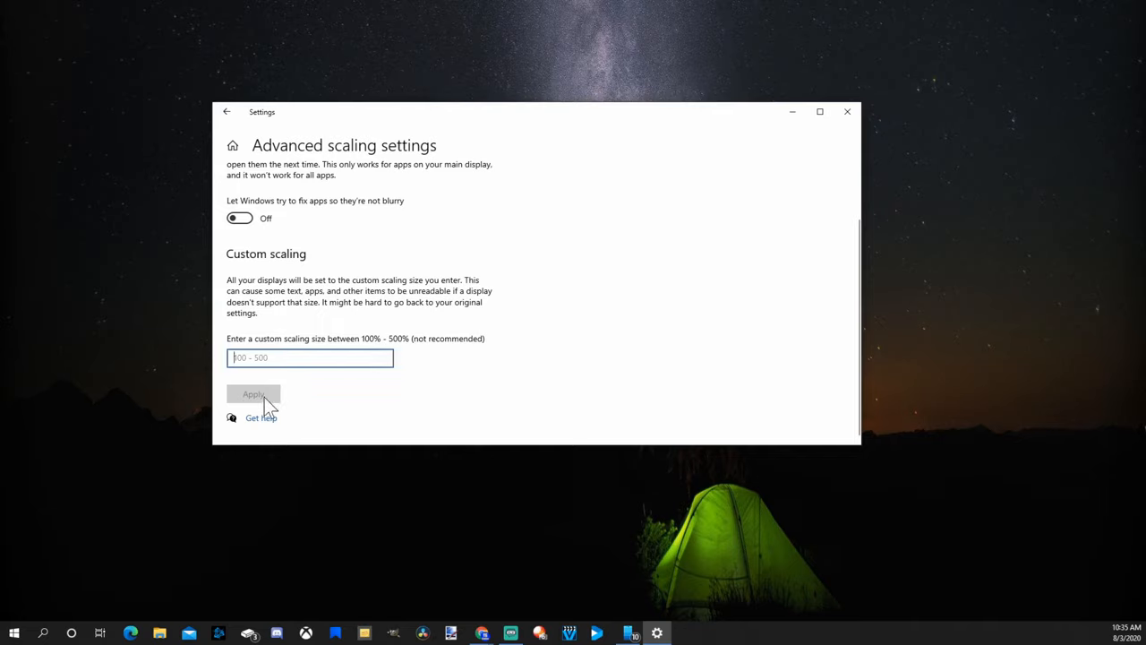
mouse_move(279, 384)
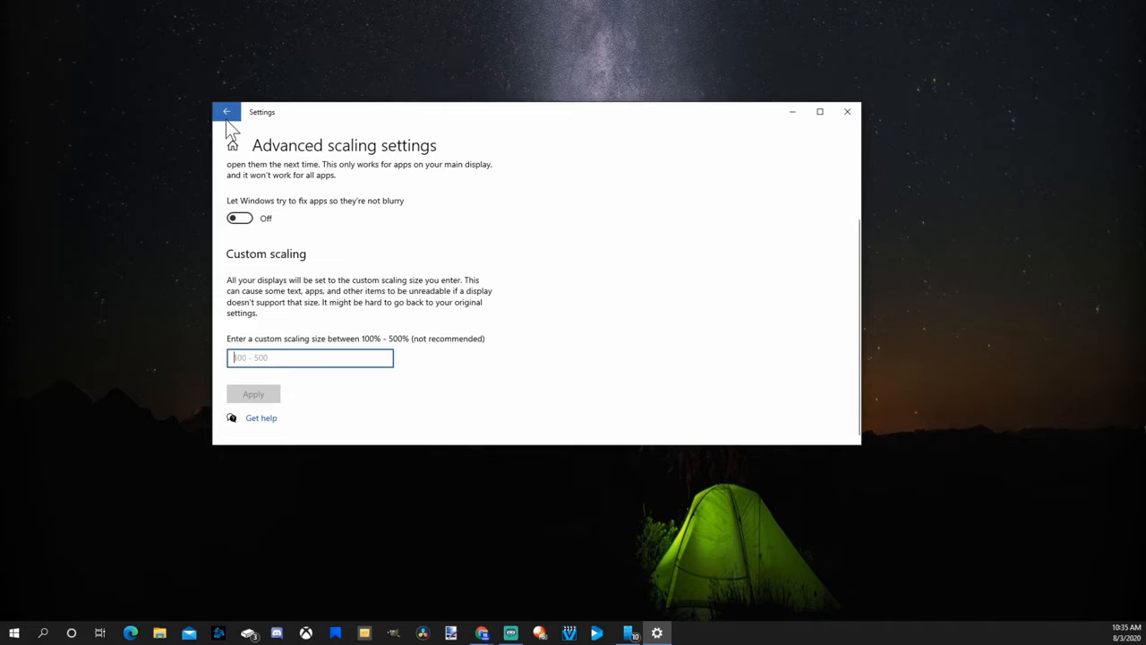
left_click(226, 111)
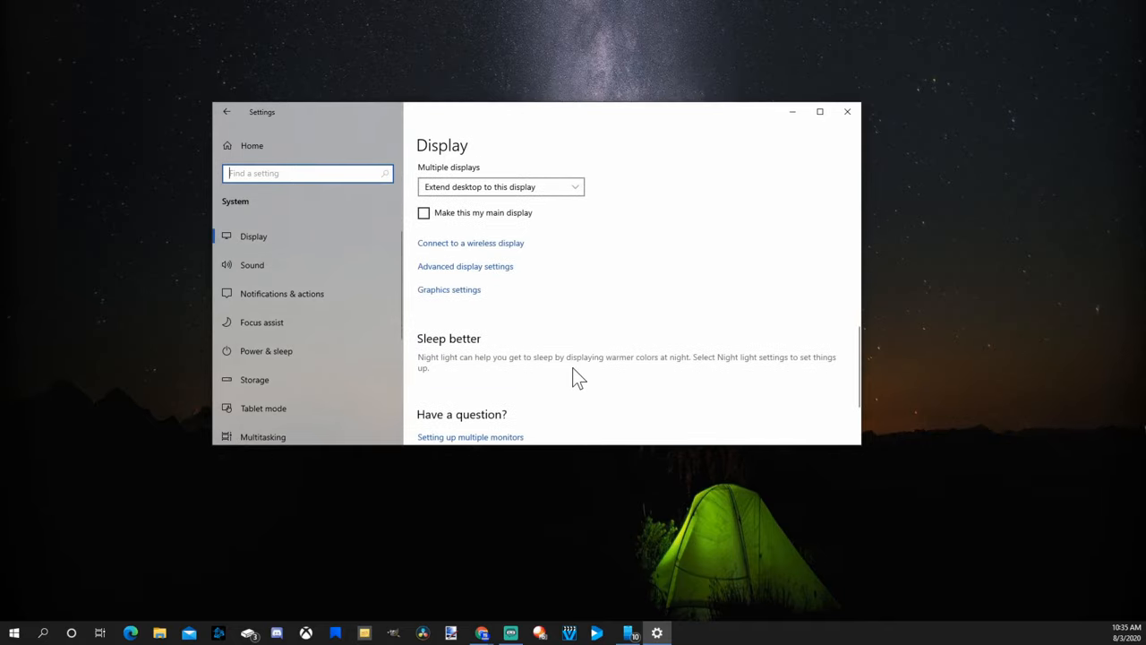
scroll("down", 3)
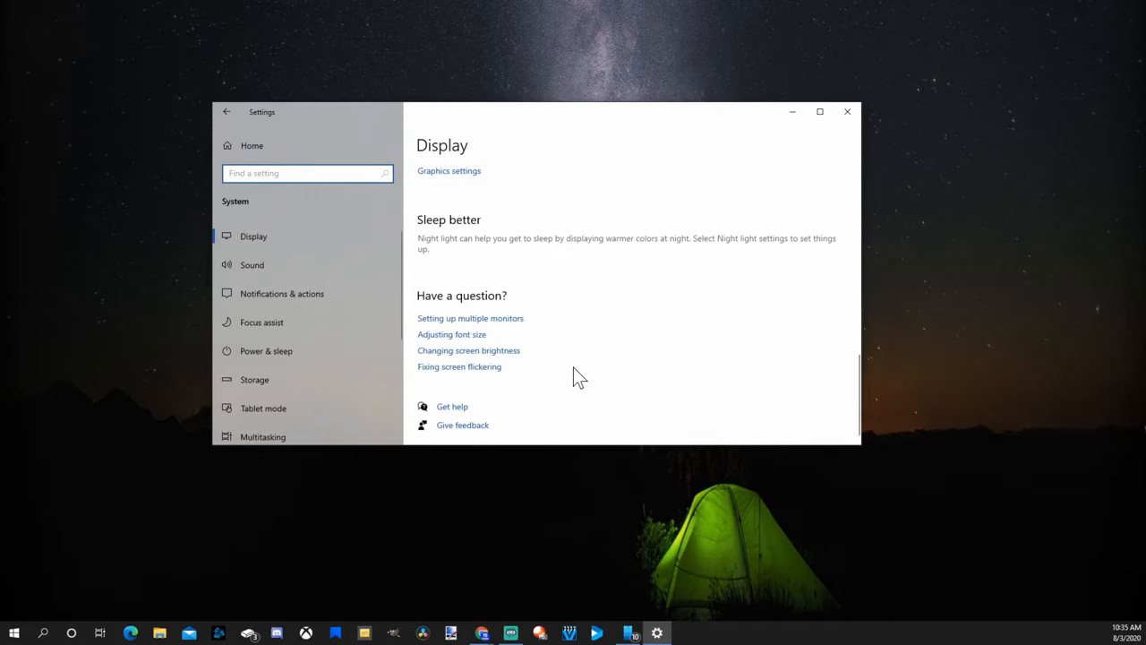